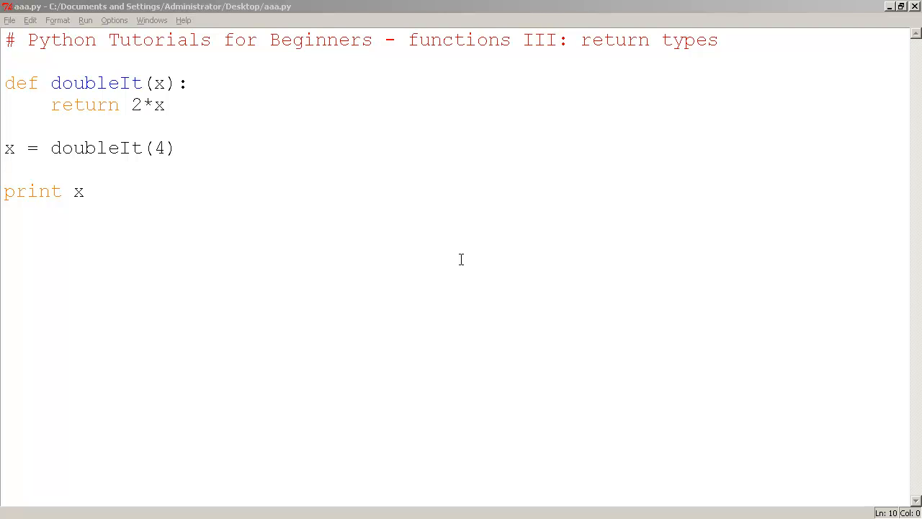
pyautogui.moveTo(69, 122)
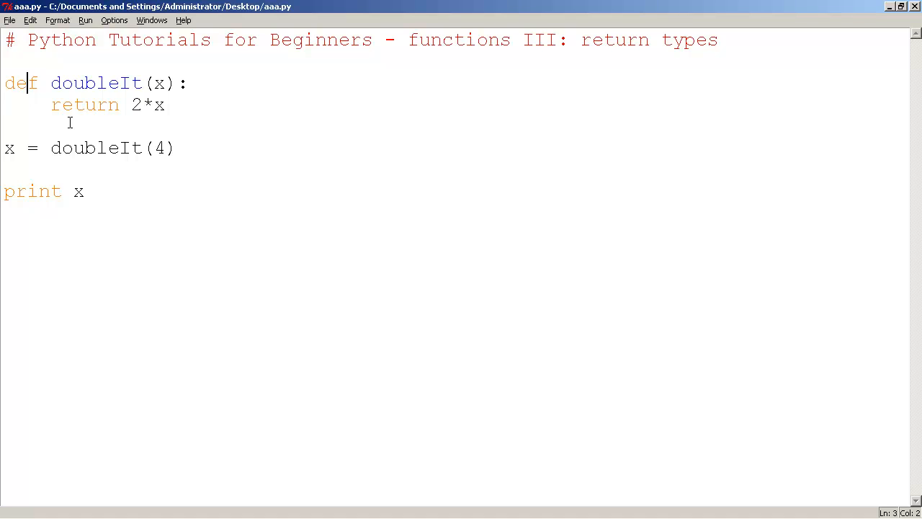
# Step: Highlight parts of doubleIt: the returned 2*x, the call argument 4, and parameter x
pyautogui.doubleClick(96, 82)
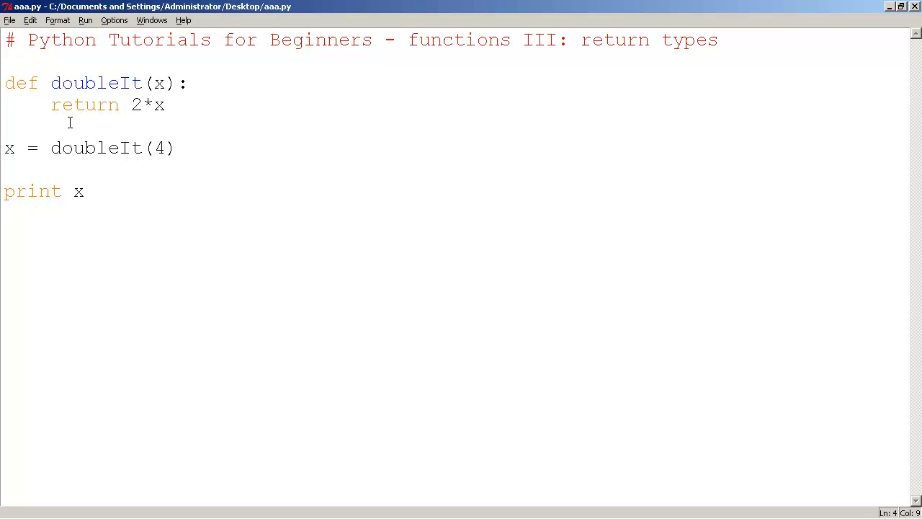
pyautogui.doubleClick(85, 105)
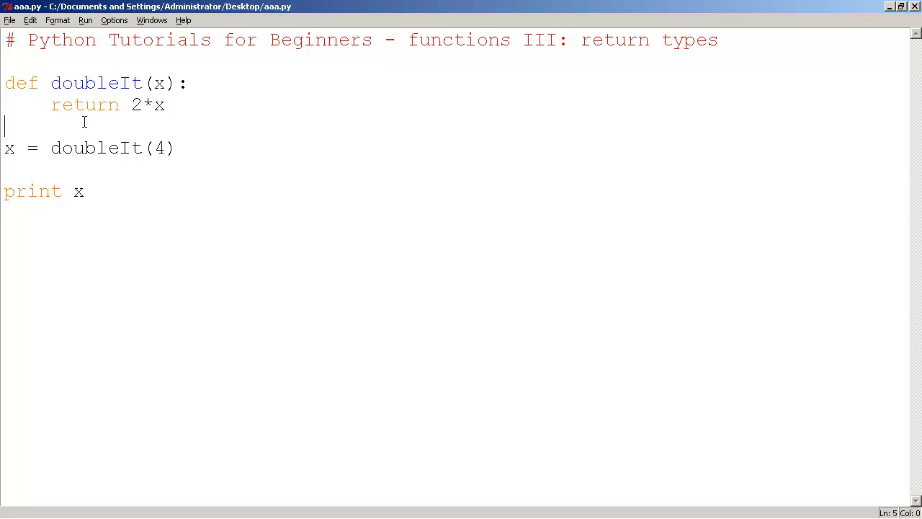
pyautogui.moveTo(122, 103)
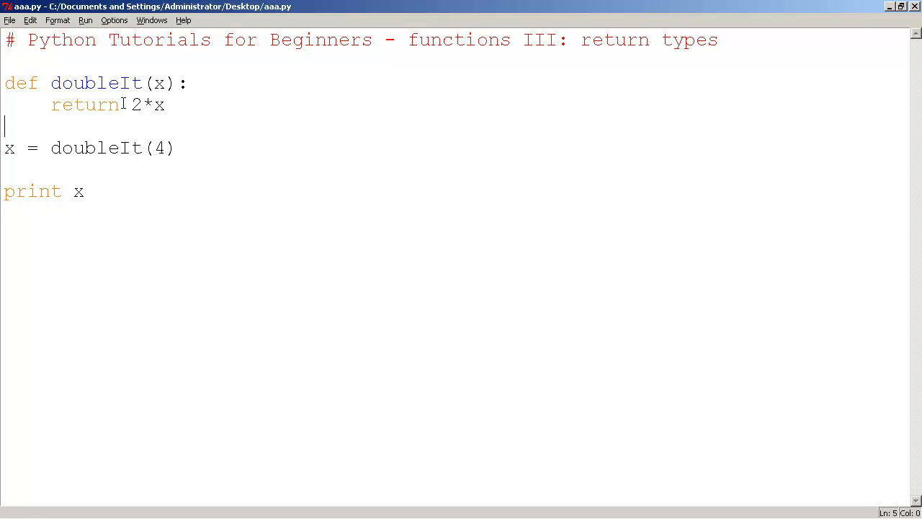
pyautogui.moveTo(107, 93)
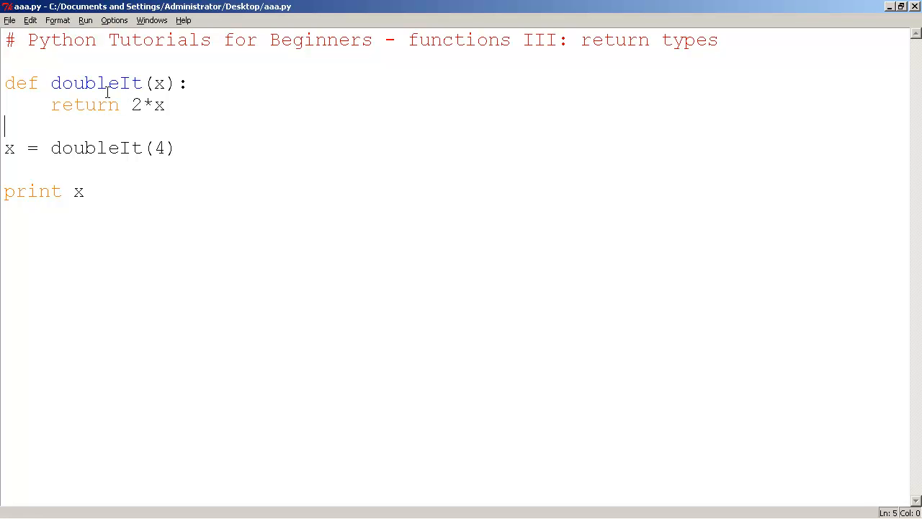
pyautogui.doubleClick(96, 83)
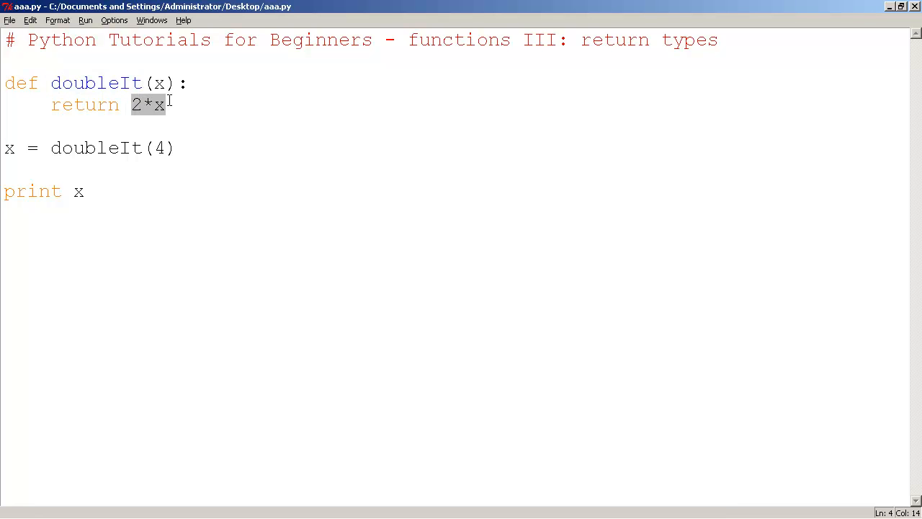
pyautogui.click(148, 115)
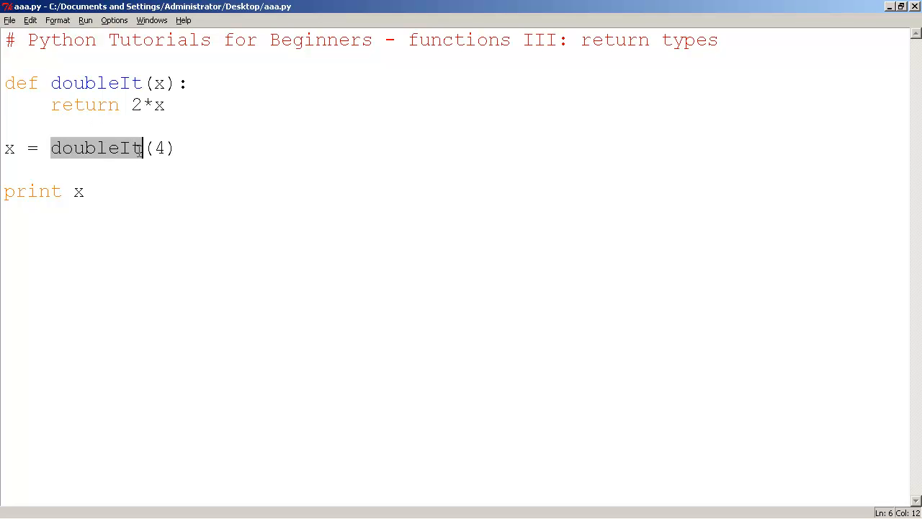
pyautogui.click(152, 147)
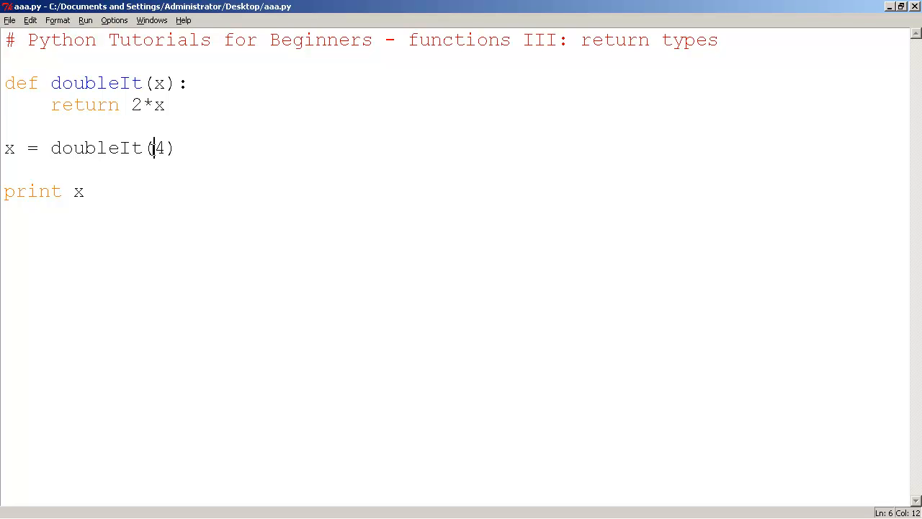
pyautogui.doubleClick(155, 147)
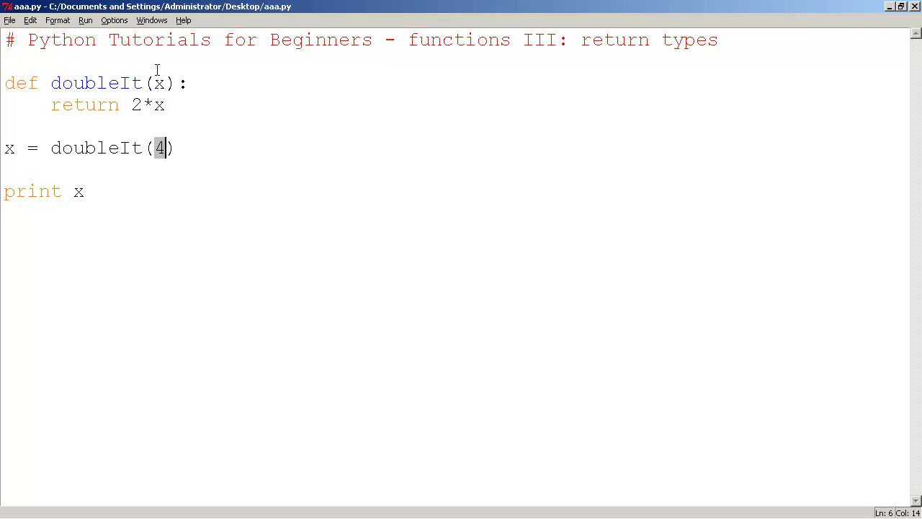
pyautogui.click(159, 83)
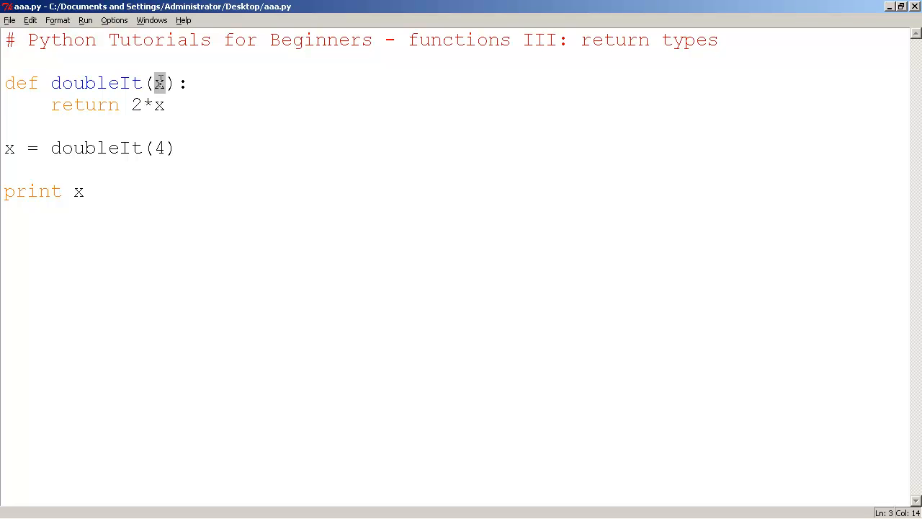
pyautogui.moveTo(103, 102)
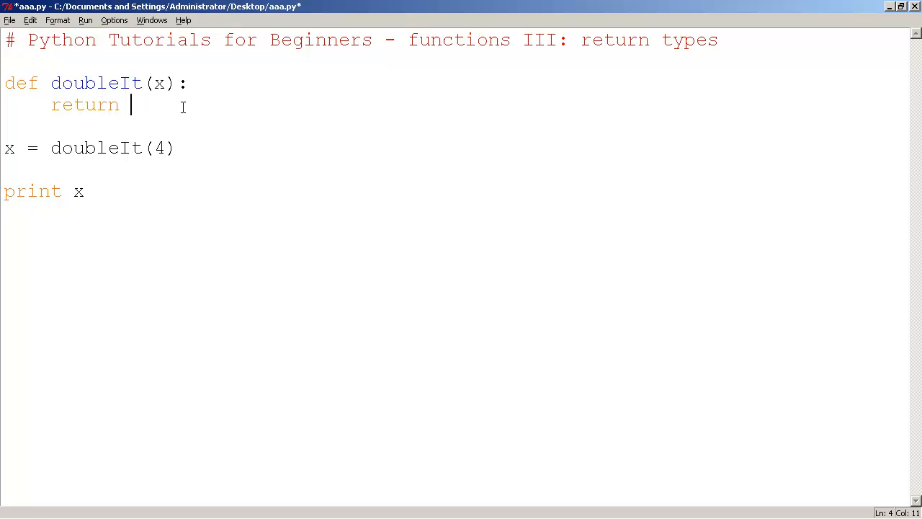
# Step: Type 2*x after return in doubleIt and select the function name
pyautogui.write('2*')
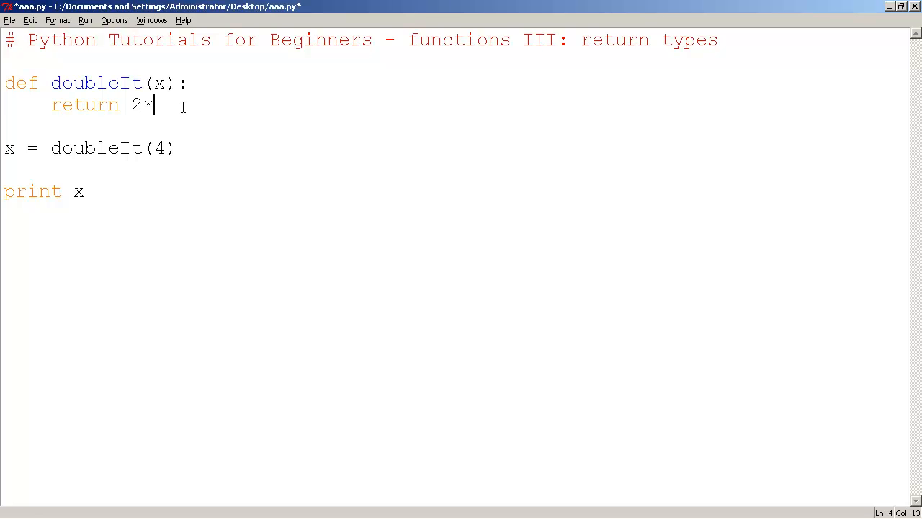
pyautogui.write('4')
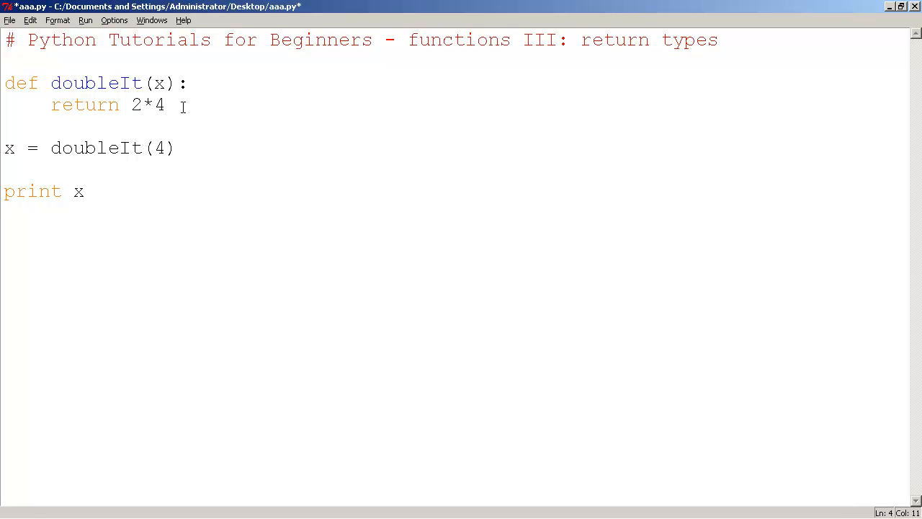
pyautogui.write('x')
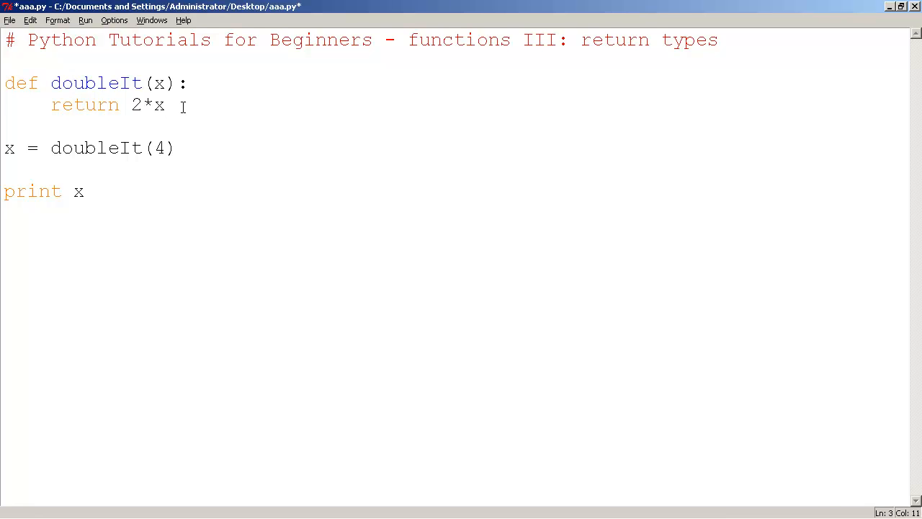
pyautogui.click(41, 83)
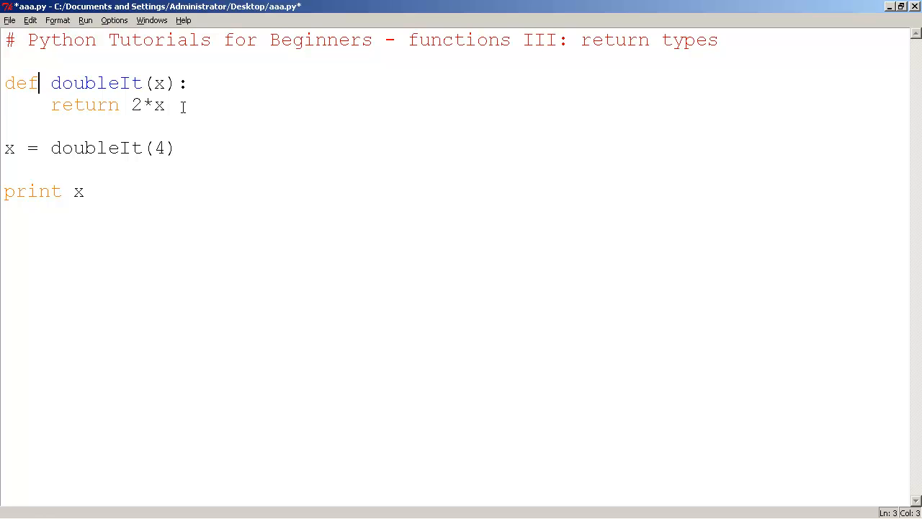
pyautogui.doubleClick(84, 82)
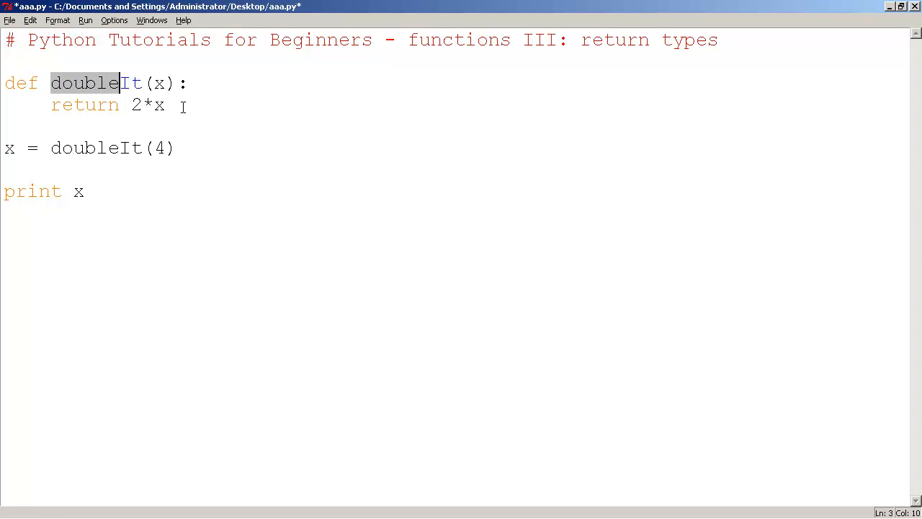
# Step: Replace the doubleIt(4) call with 8, then undo back to doubleIt(4)
pyautogui.click(73, 147)
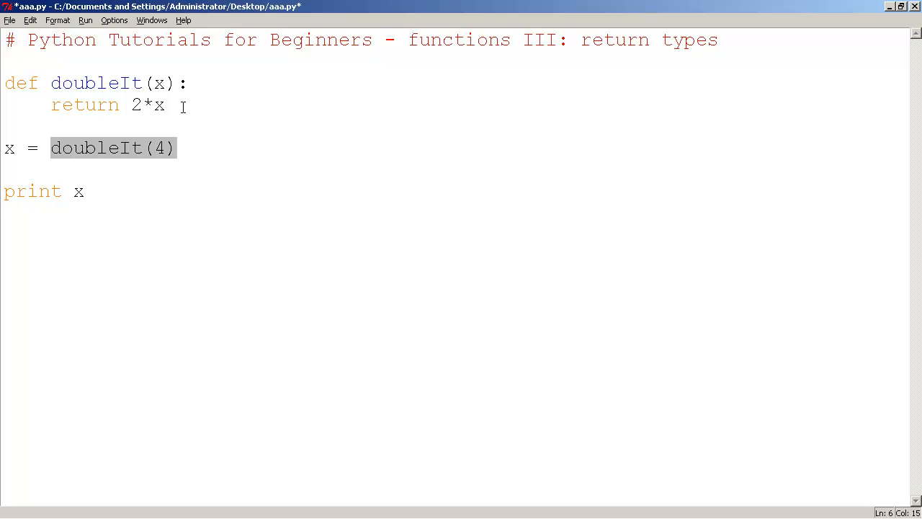
pyautogui.moveTo(185, 135)
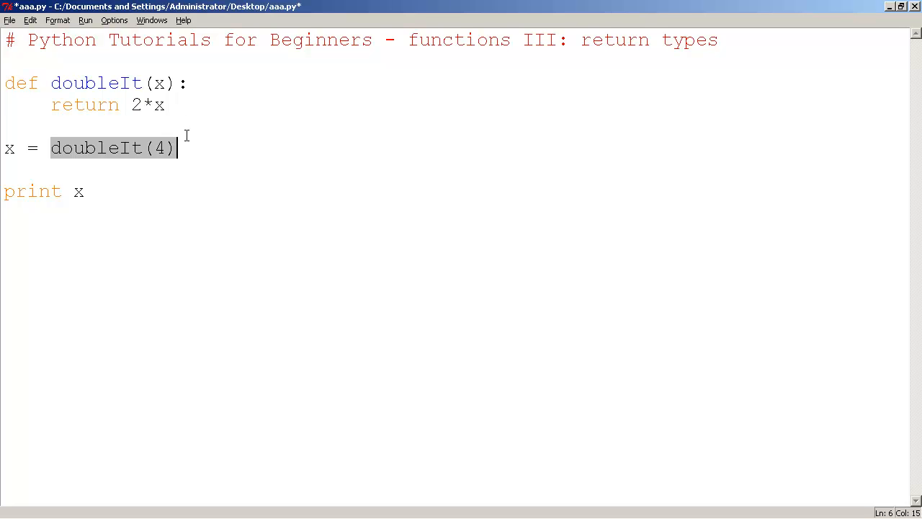
pyautogui.write('8')
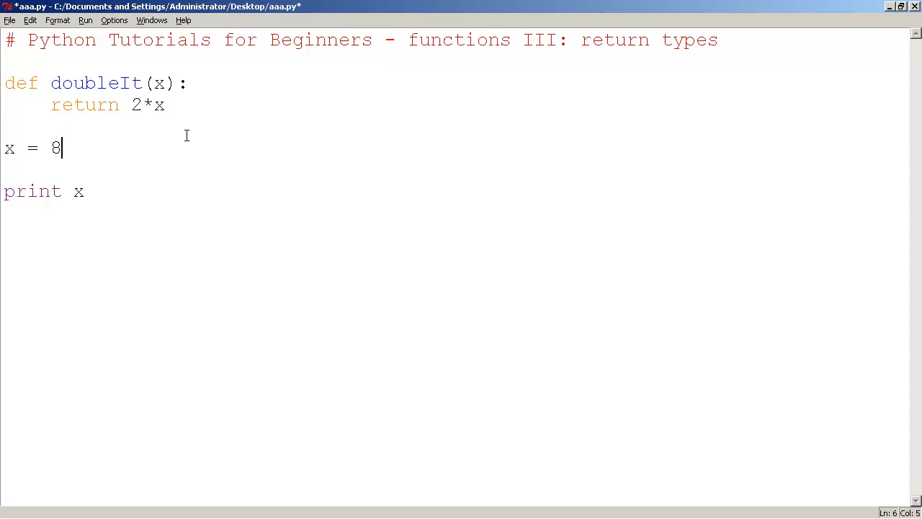
pyautogui.press('Backspace')
pyautogui.write('doubleIt(4)  #')
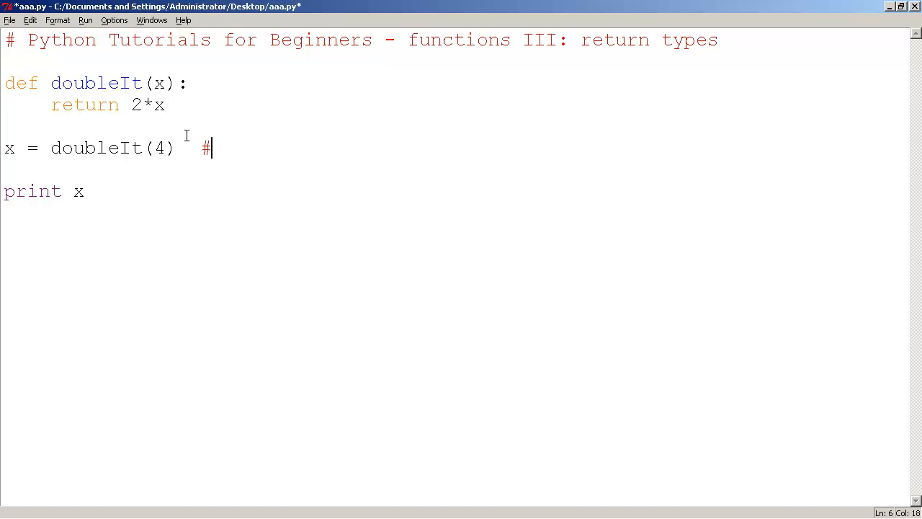
# Step: Write comments explaining that with return the function becomes its returned value wherever called
pyautogui.write('when we use')
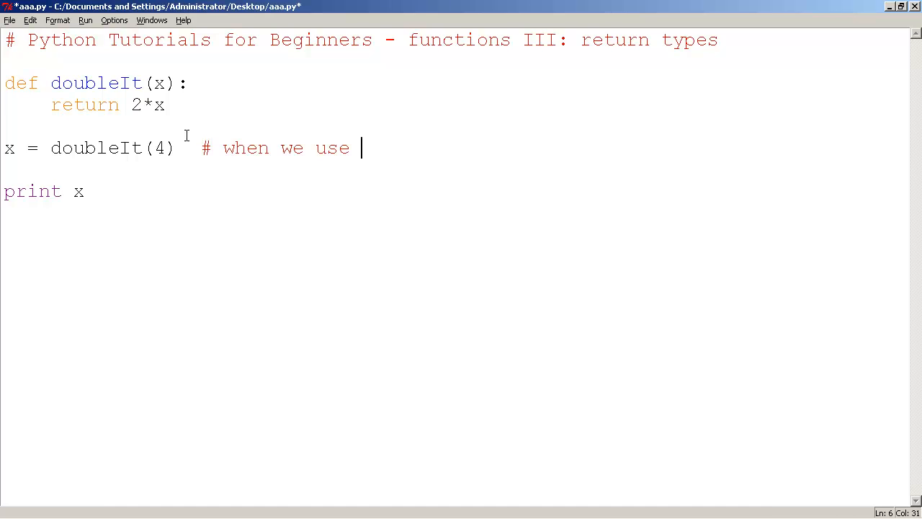
pyautogui.write('the keyword return')
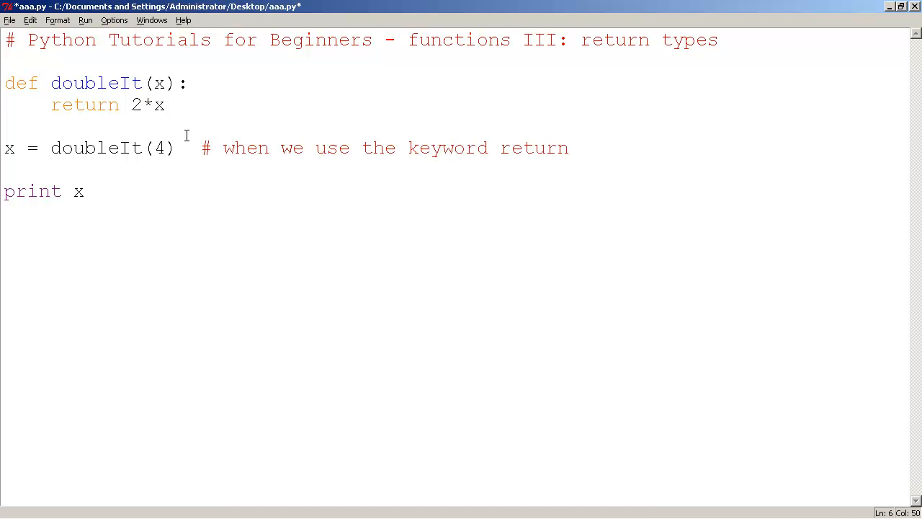
pyautogui.write('in functions')
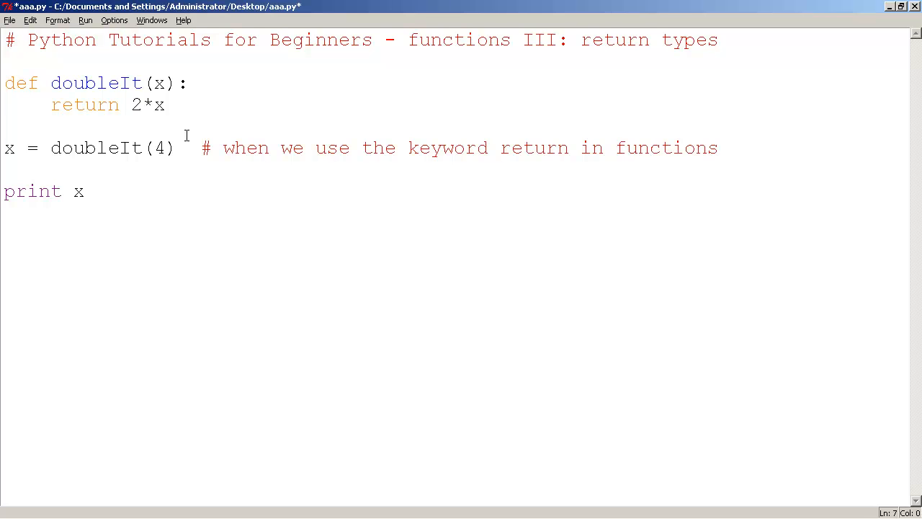
pyautogui.click(200, 169)
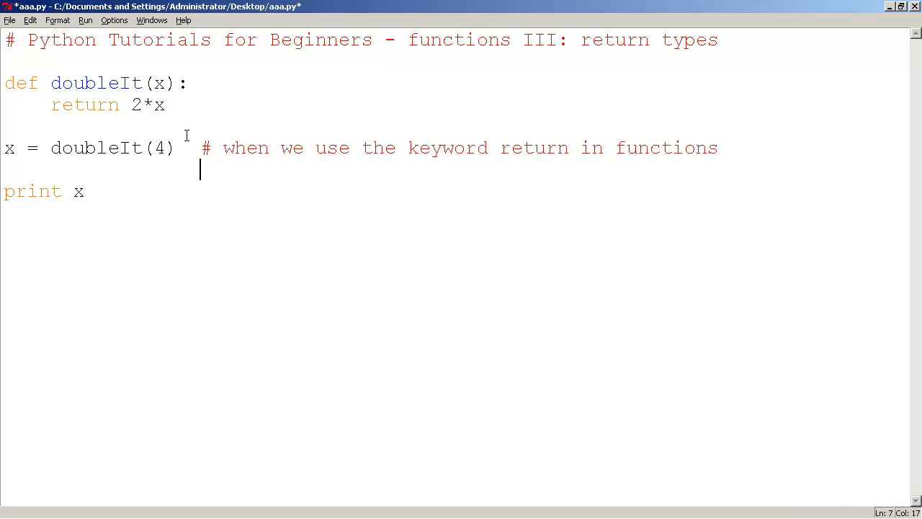
pyautogui.write('# the function a')
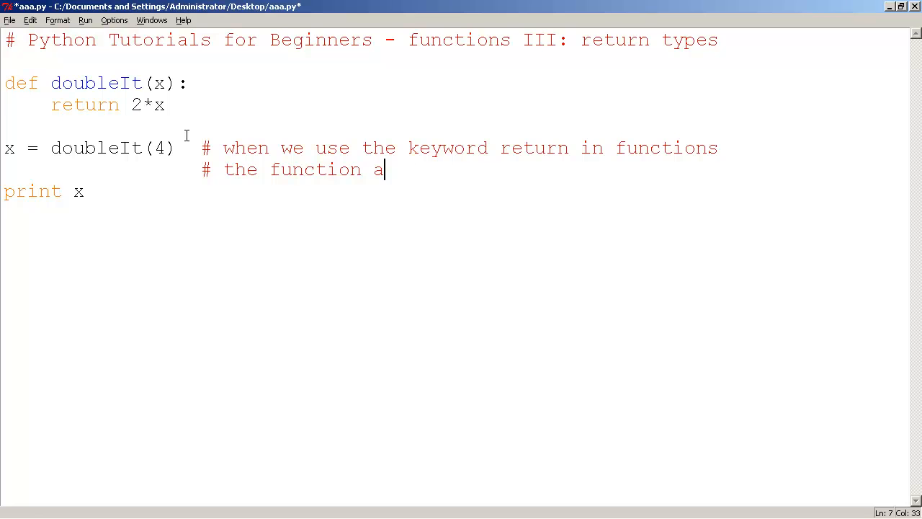
pyautogui.write('ctually becomes the return value')
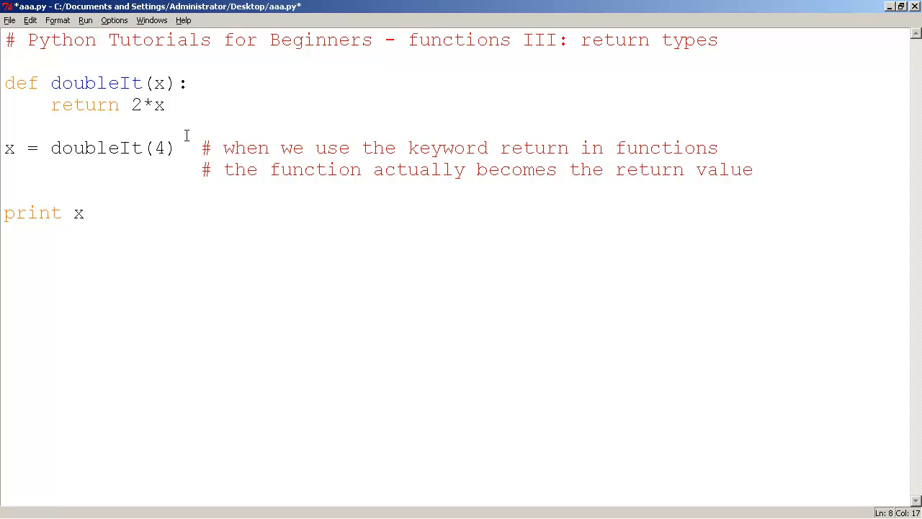
pyautogui.write('# whe')
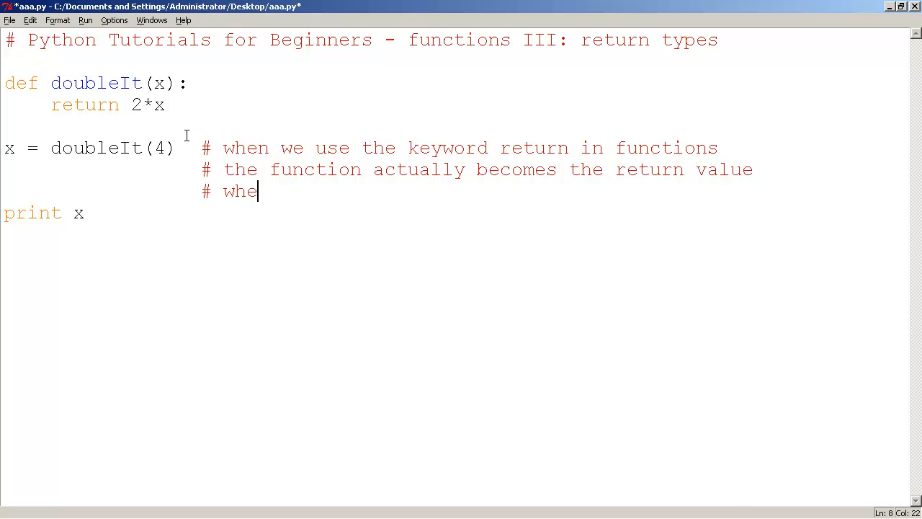
pyautogui.write('reever the f')
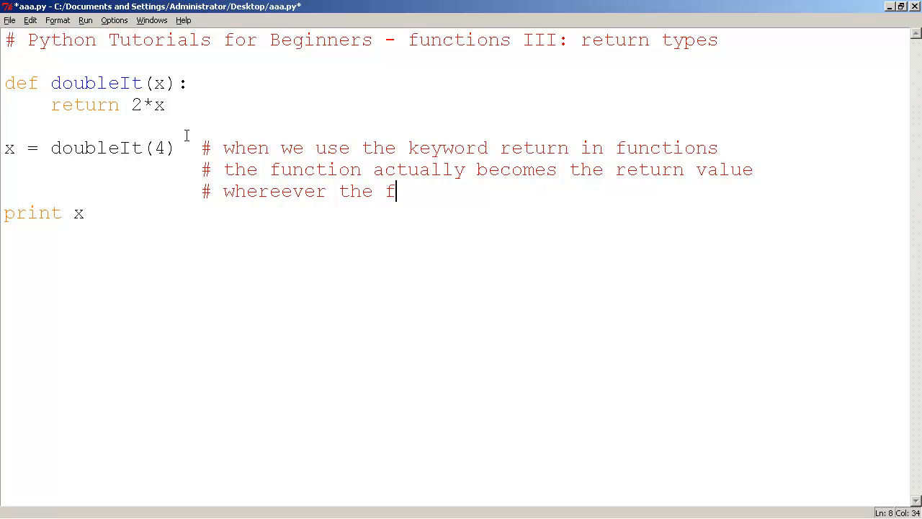
pyautogui.write('unction is calle')
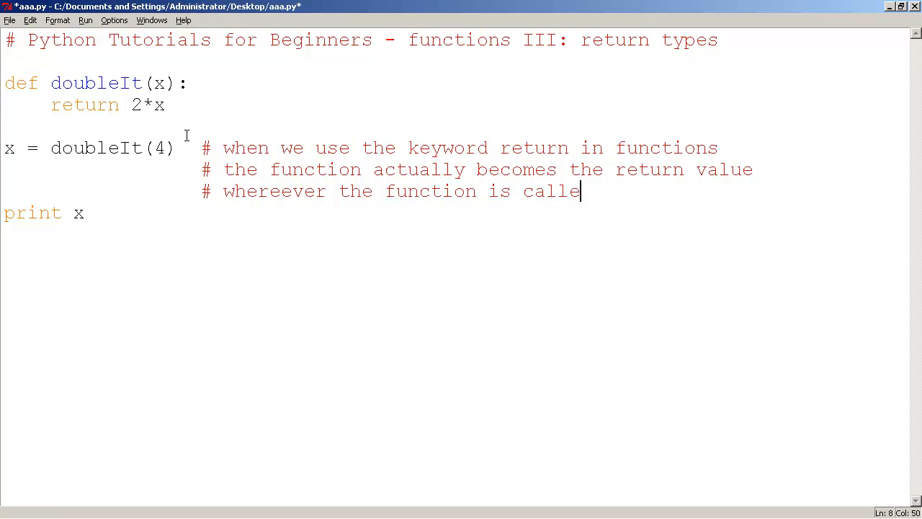
pyautogui.write('d')
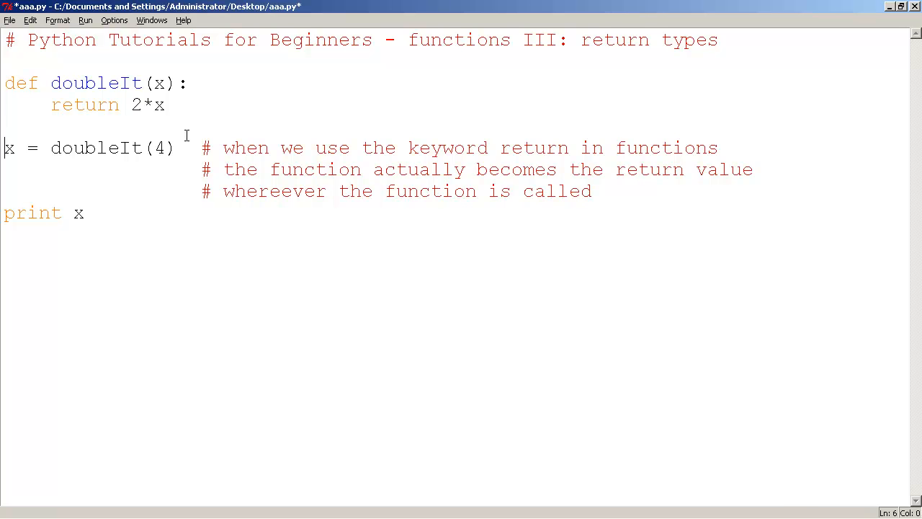
# Step: Replace doubleIt(4) with 8, then delete the 8 and retype doubleIt(4)
pyautogui.doubleClick(96, 147)
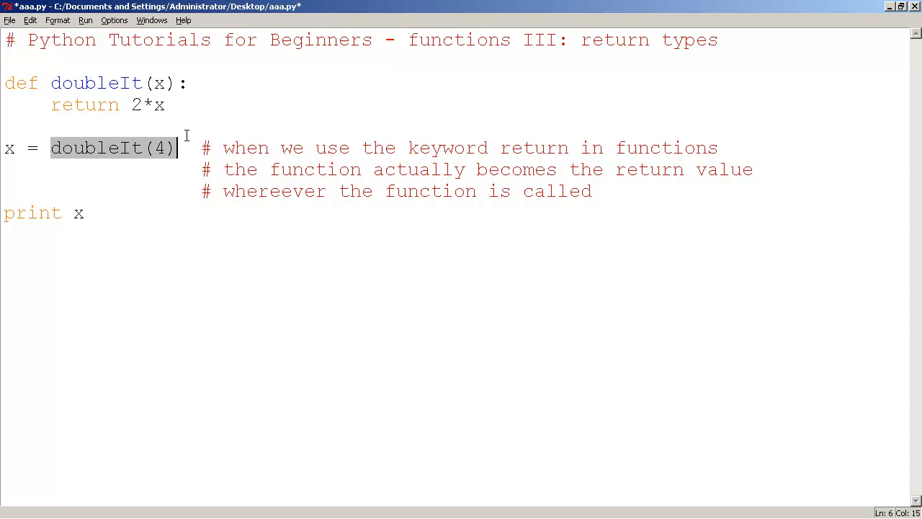
pyautogui.write('8')
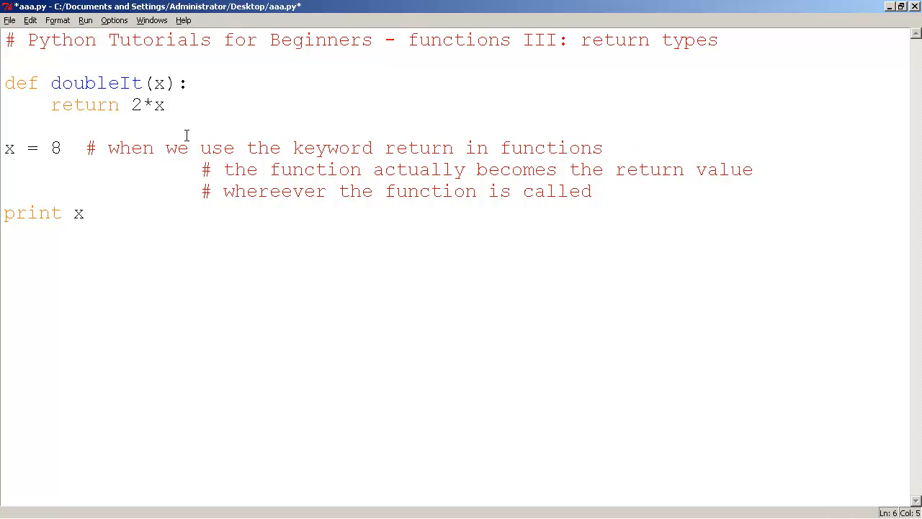
pyautogui.click(61, 213)
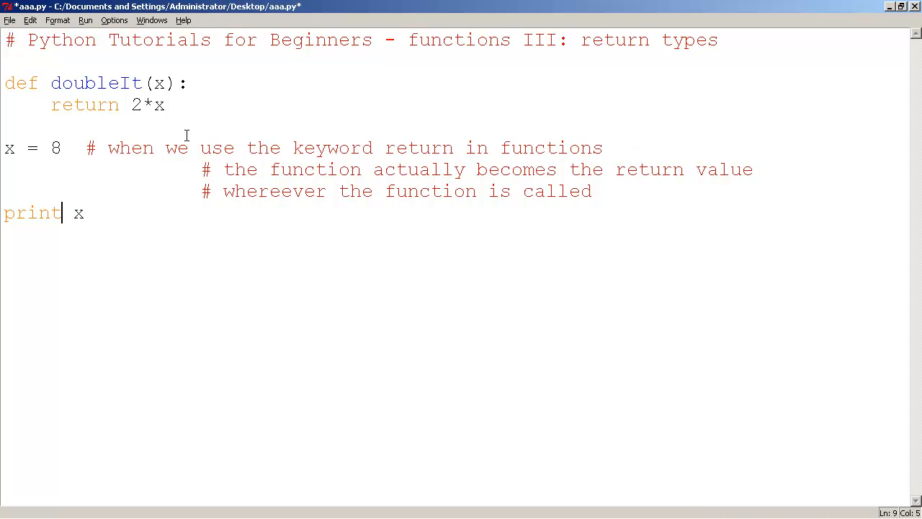
pyautogui.press('Backspace')
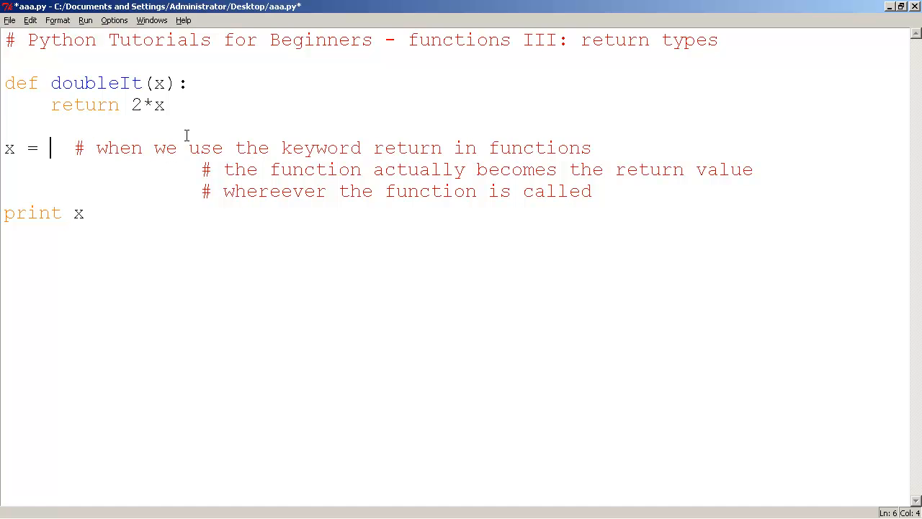
pyautogui.write('doubleIt(4)')
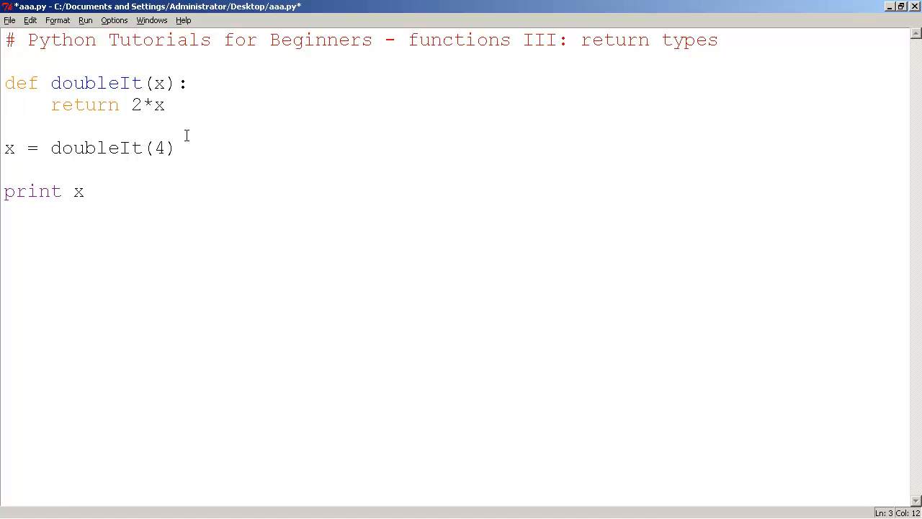
pyautogui.press('Return')
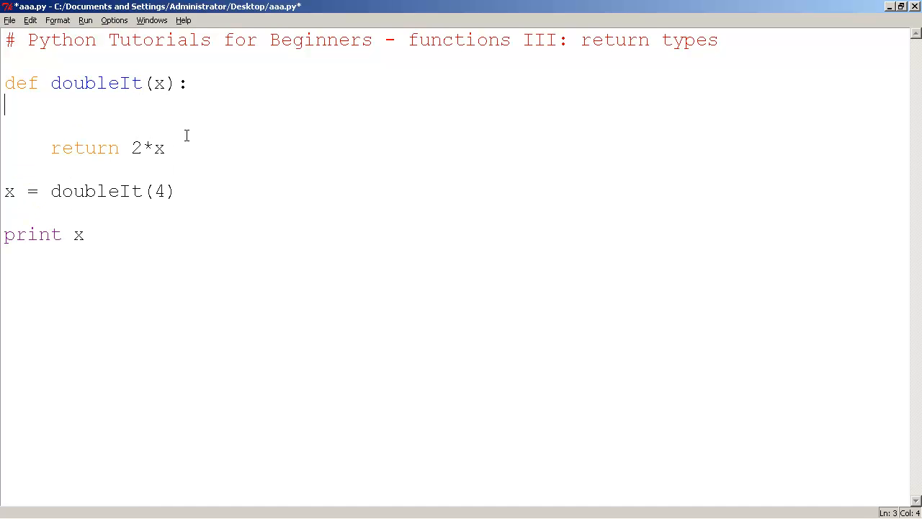
pyautogui.write('for i in')
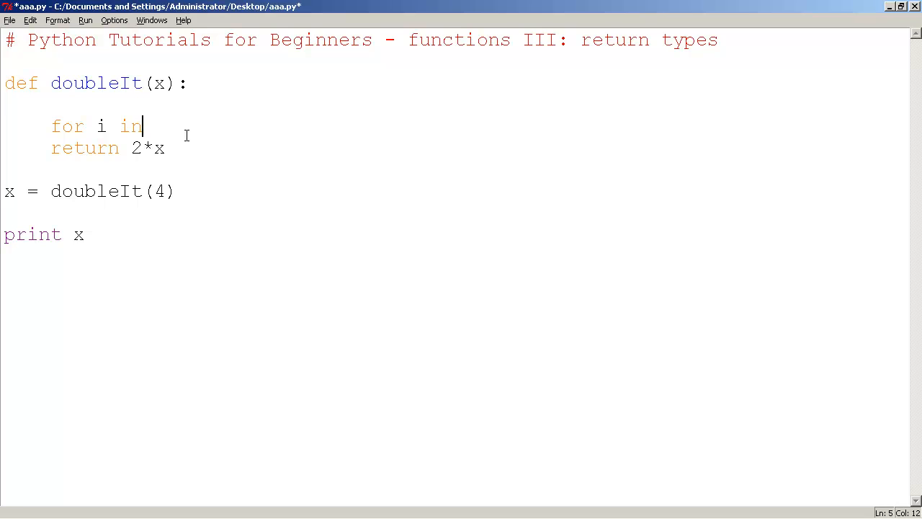
pyautogui.write('range')
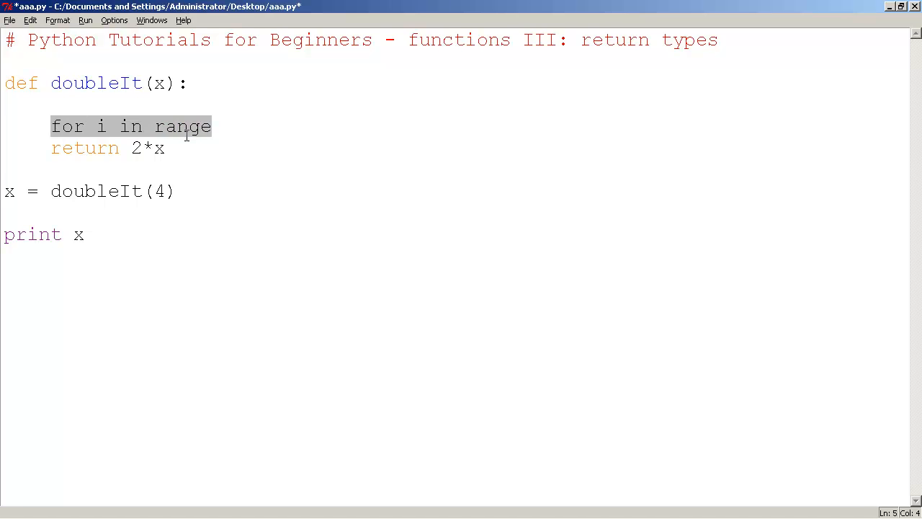
pyautogui.press('Delete')
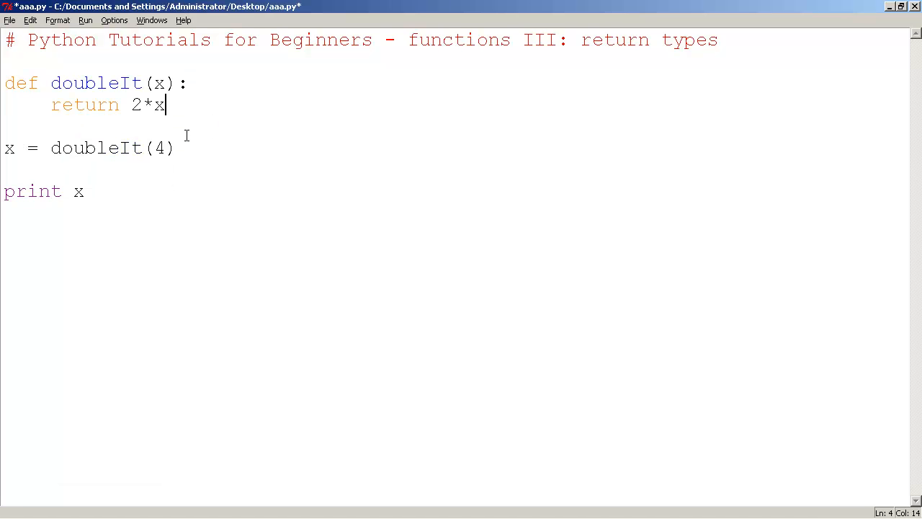
# Step: Change doubleIt to return x+x and pass 5 instead of 4 in the call
pyautogui.write('+2')
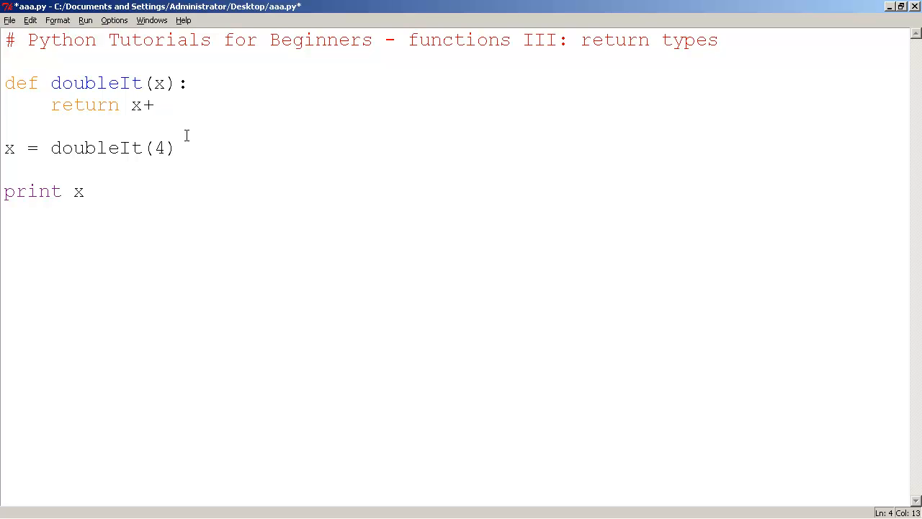
pyautogui.write('x')
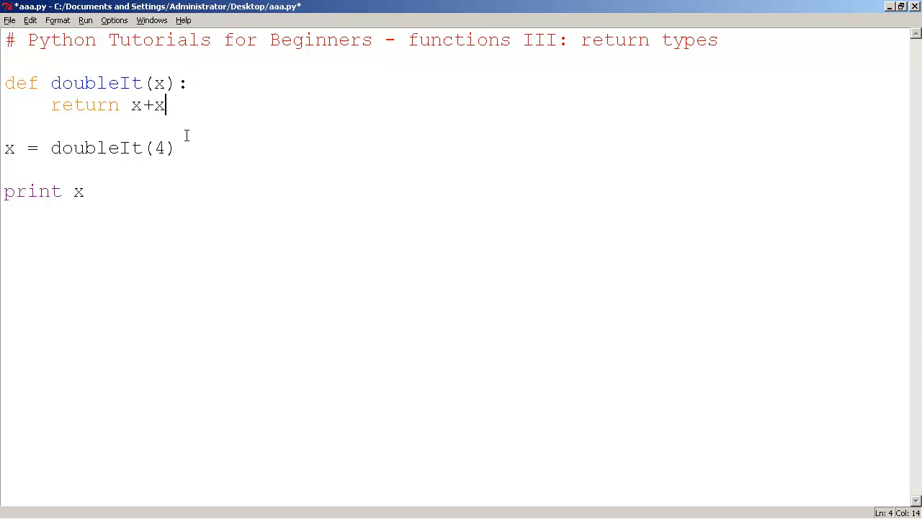
pyautogui.click(132, 104)
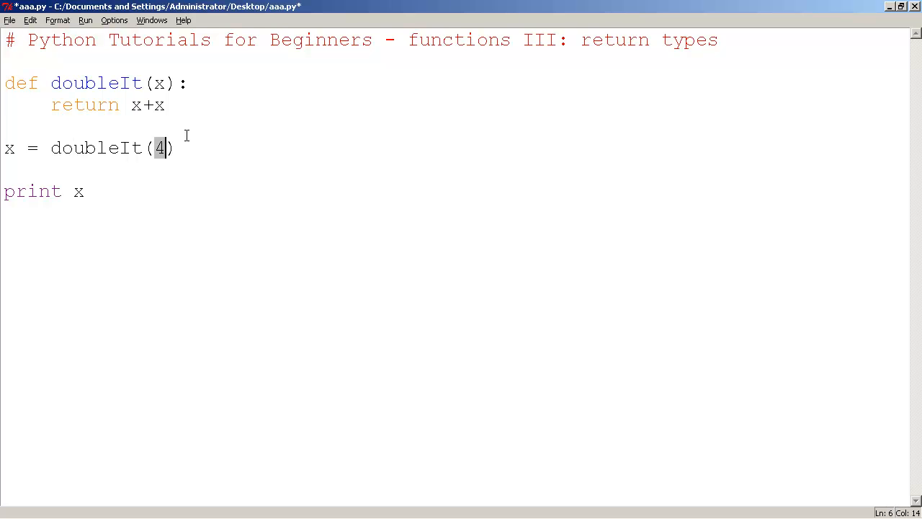
pyautogui.write('5')
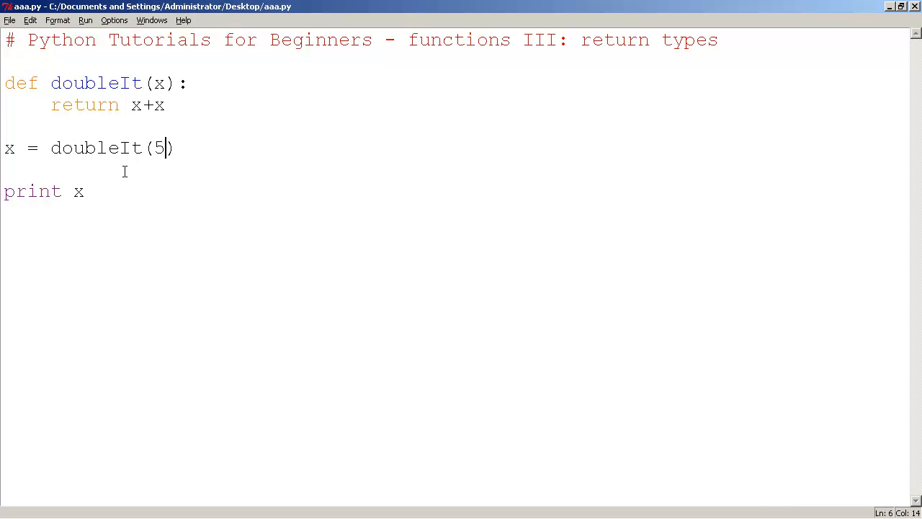
# Step: Run the doubleIt script with Run Module from the Run menu
pyautogui.click(86, 19)
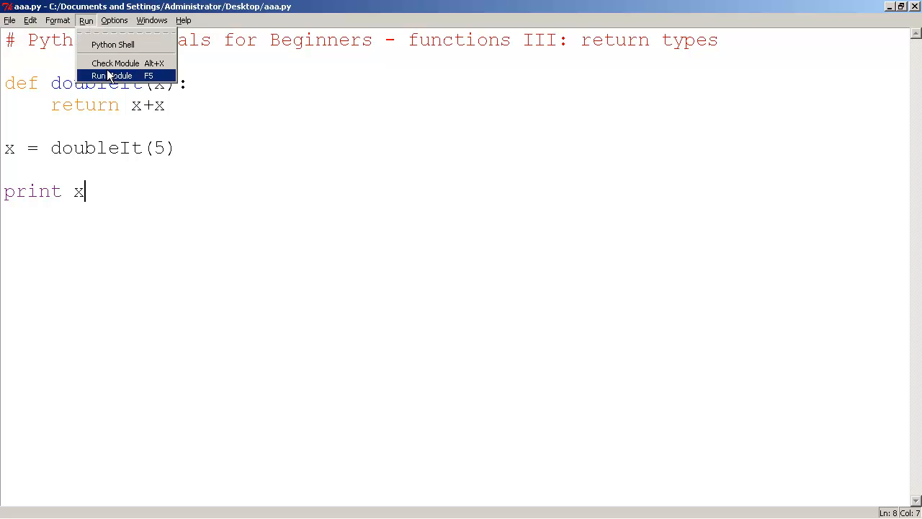
pyautogui.click(111, 75)
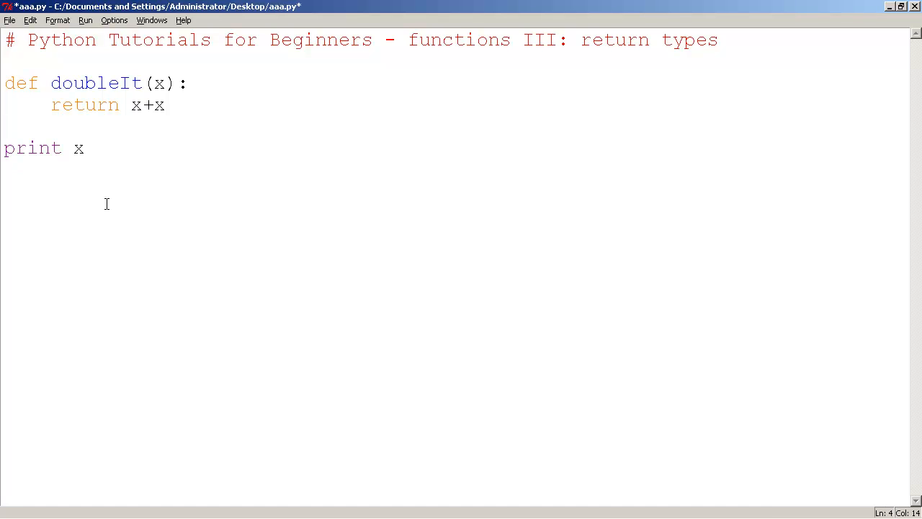
# Step: Make the last line print doubleIt(7), then replace that call with 14
pyautogui.write('d')
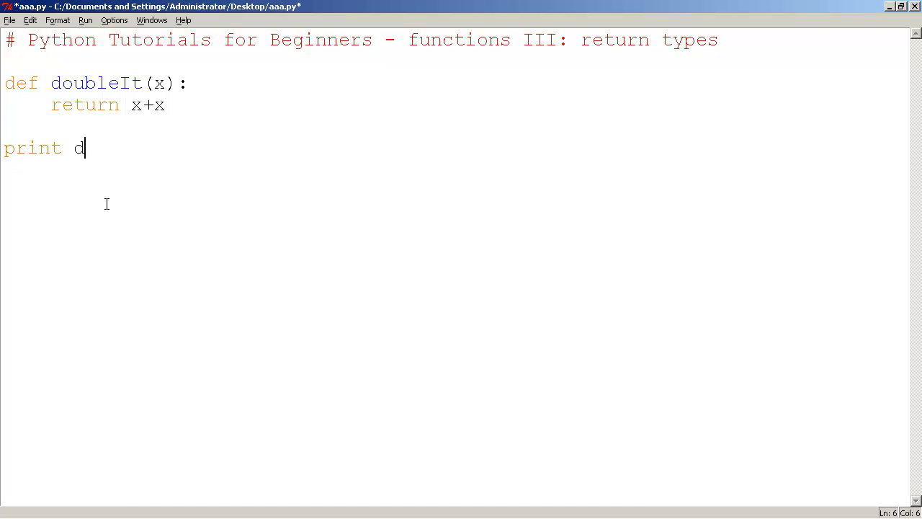
pyautogui.write('oubleIt')
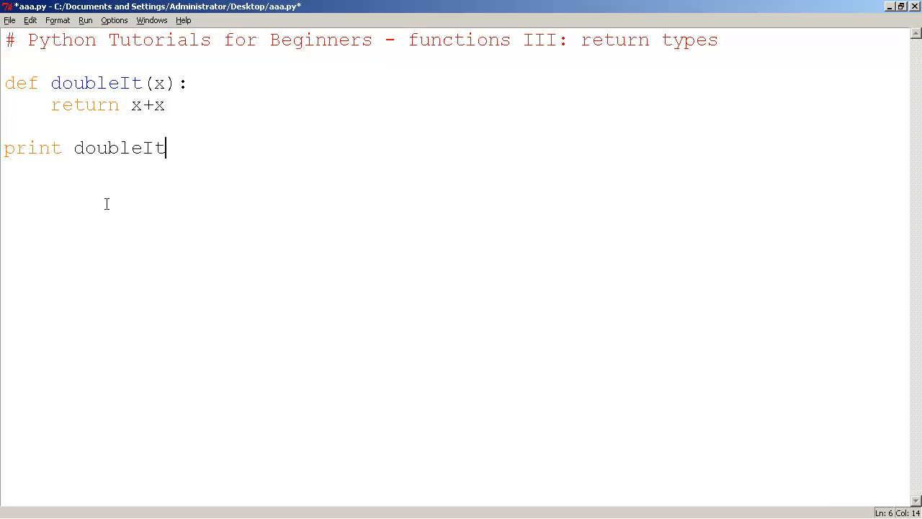
pyautogui.write('(7)')
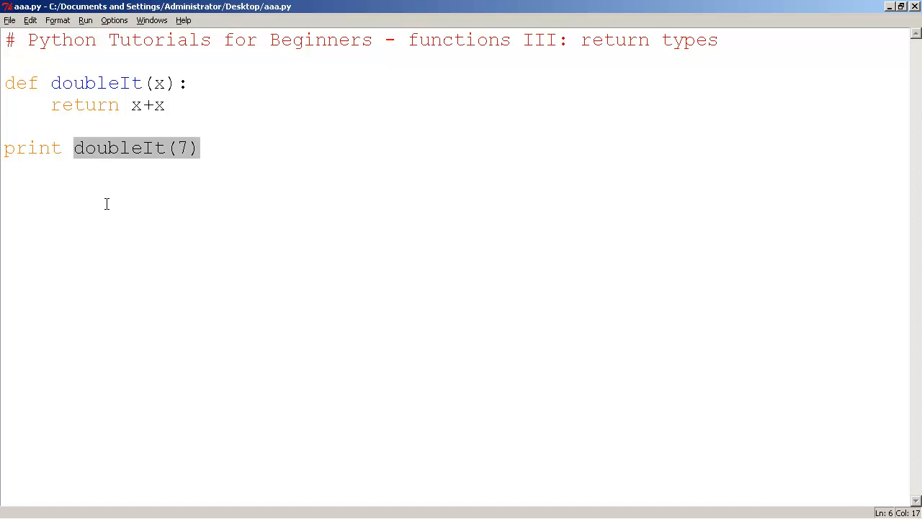
pyautogui.write('14')
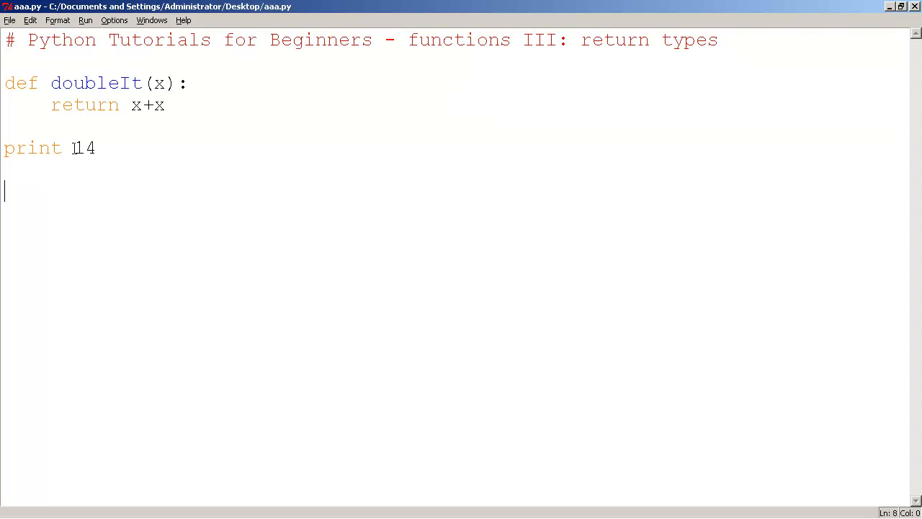
# Step: Restore print doubleIt(7) in place of 14 and run the module
pyautogui.doubleClick(83, 147)
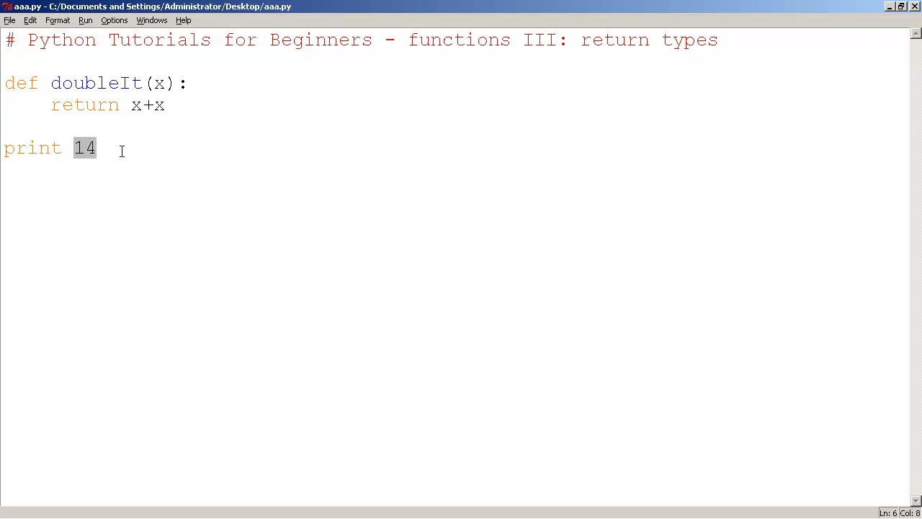
pyautogui.write('dou')
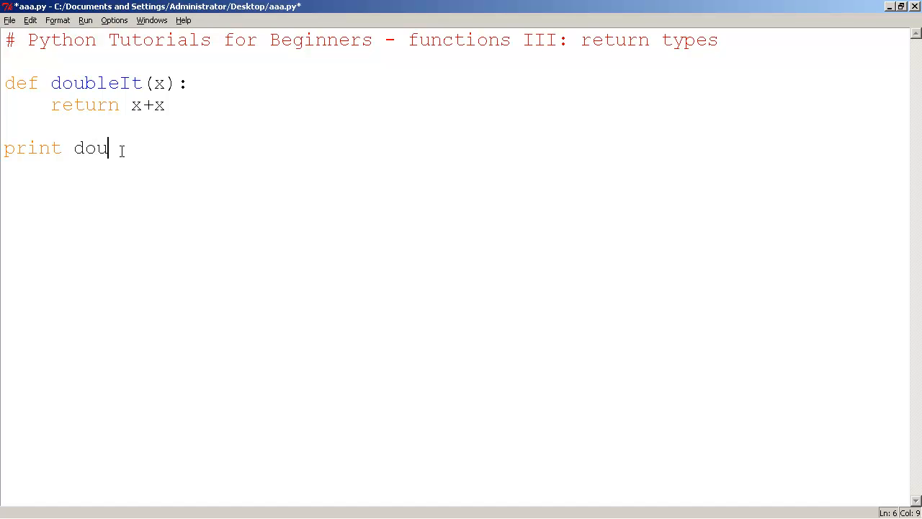
pyautogui.write('bleIt(')
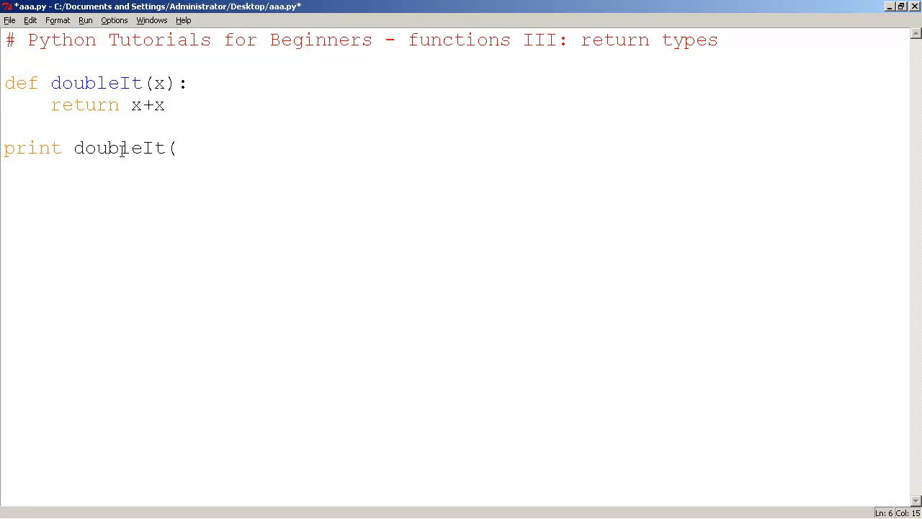
pyautogui.write('7)')
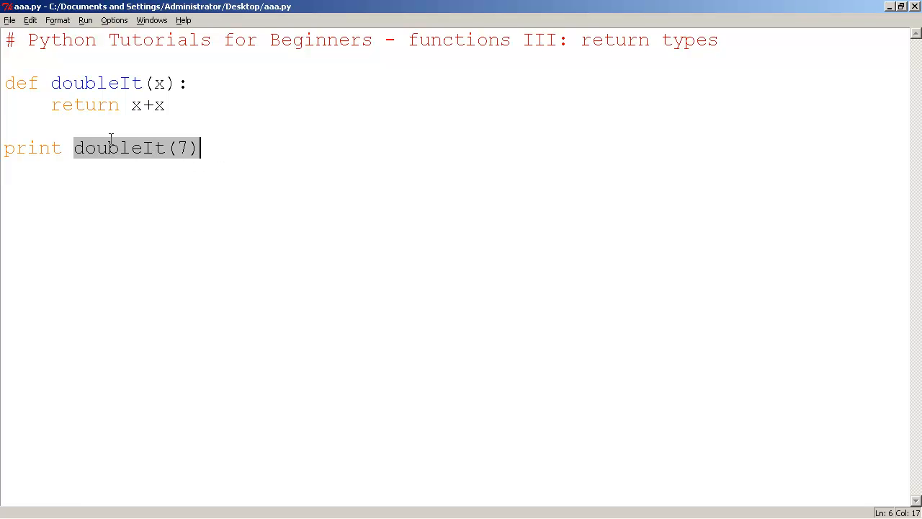
pyautogui.moveTo(115, 120)
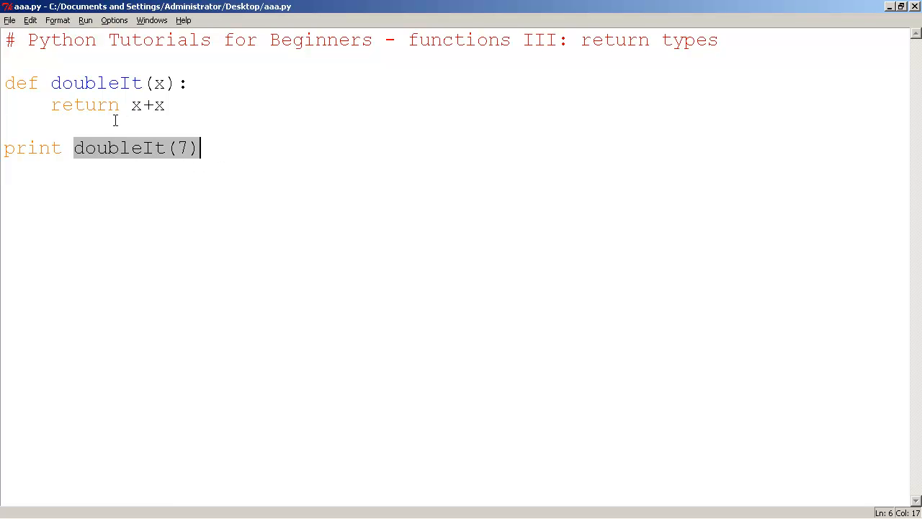
pyautogui.click(85, 20)
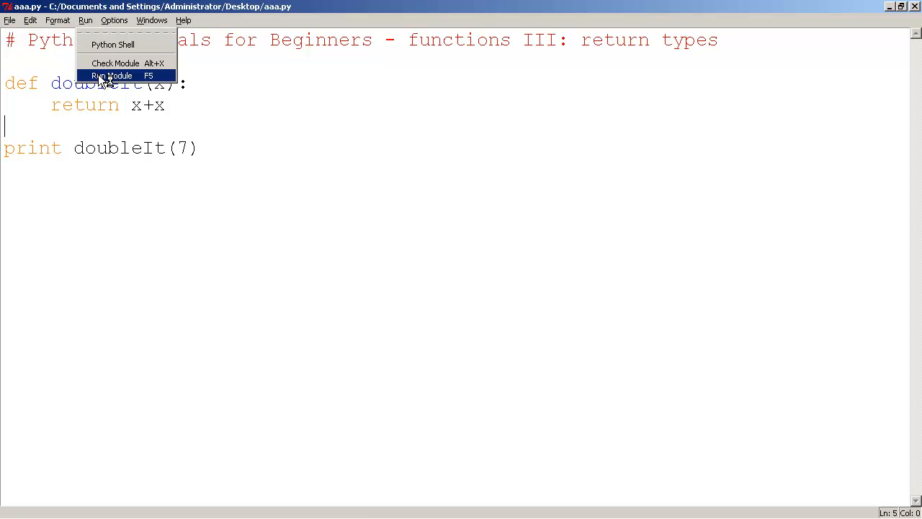
pyautogui.click(111, 75)
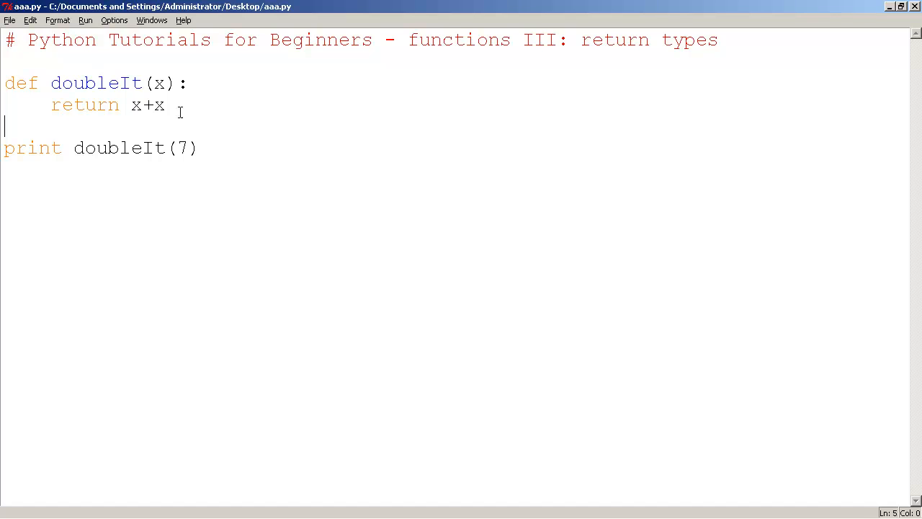
# Step: Replace return x+x with: if x > 5 return "cat", else return "dog"
pyautogui.click(118, 90)
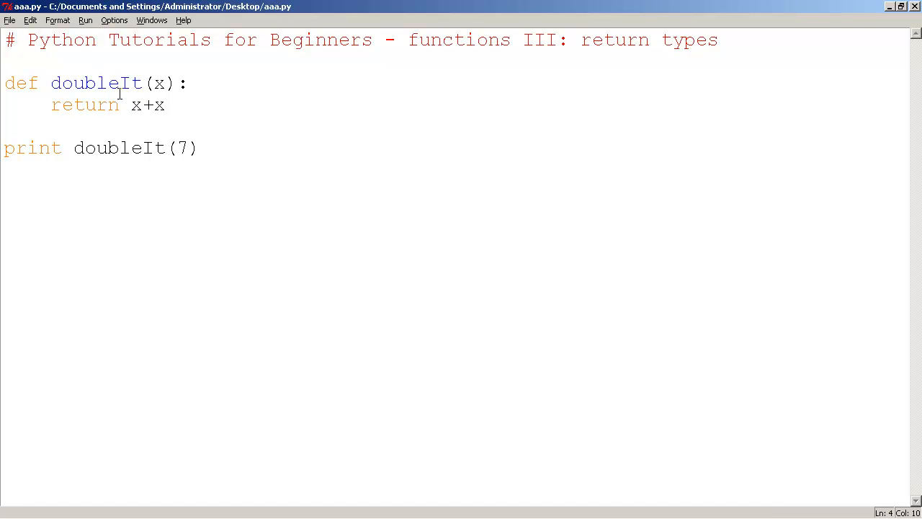
pyautogui.click(180, 105)
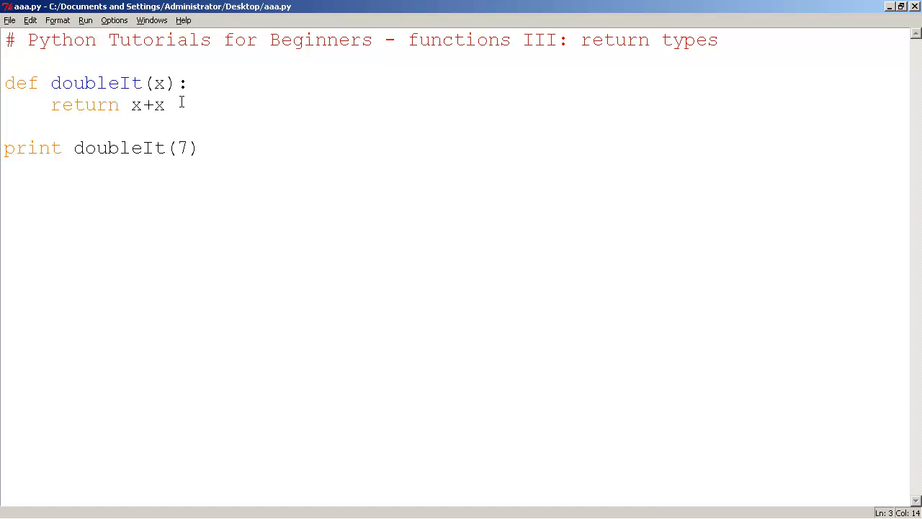
pyautogui.click(131, 83)
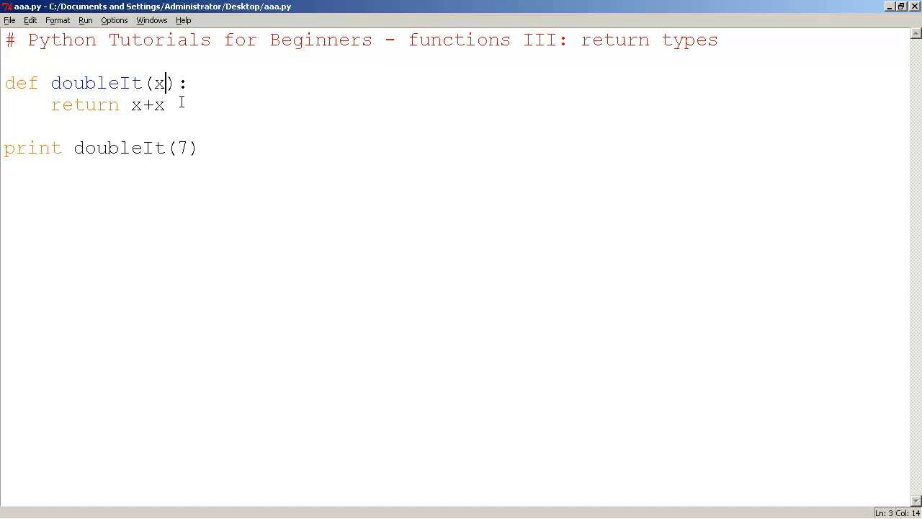
pyautogui.press('Left')
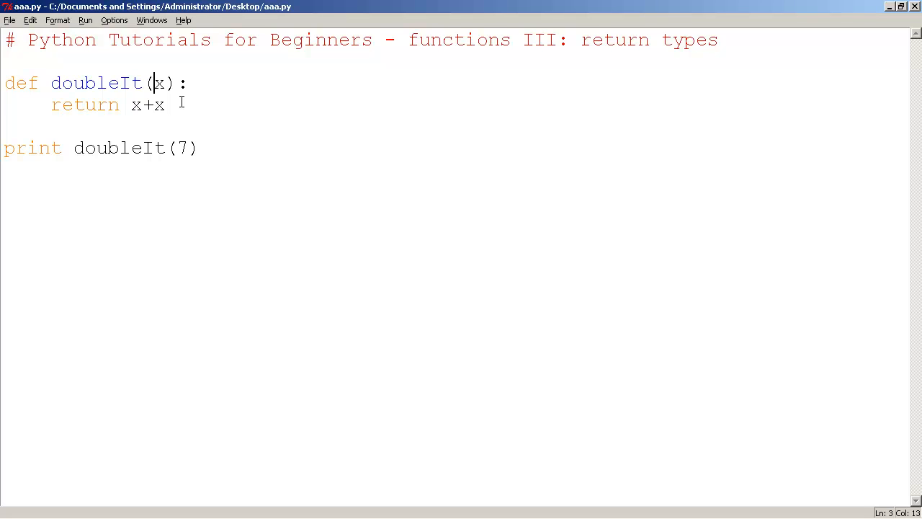
pyautogui.click(167, 104)
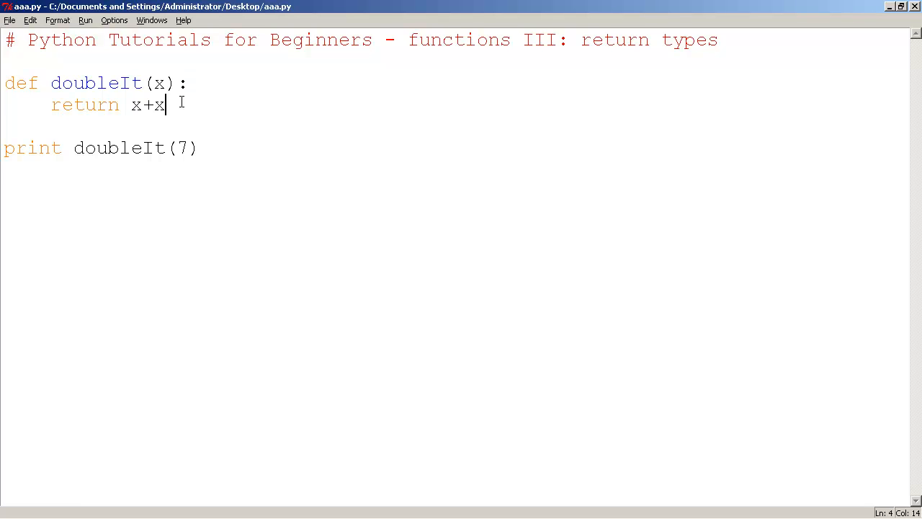
pyautogui.write('if x')
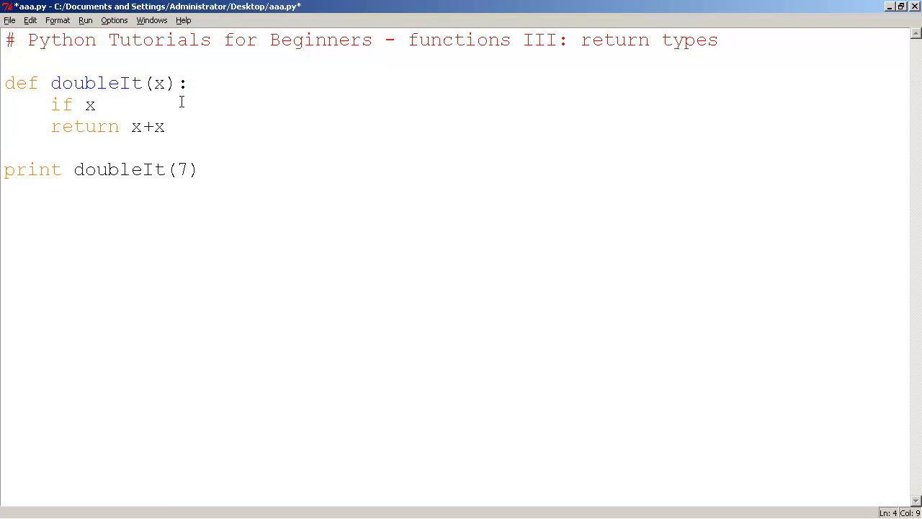
pyautogui.write('> 5:')
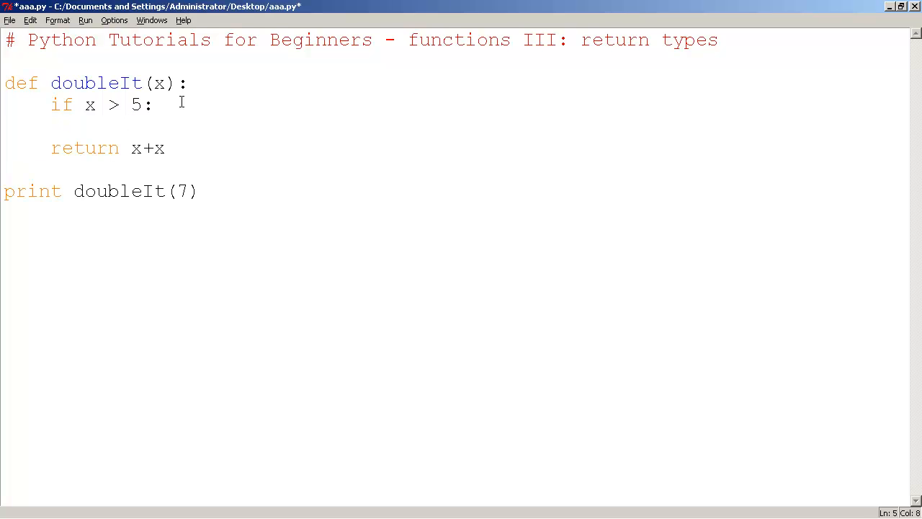
pyautogui.write('return "c')
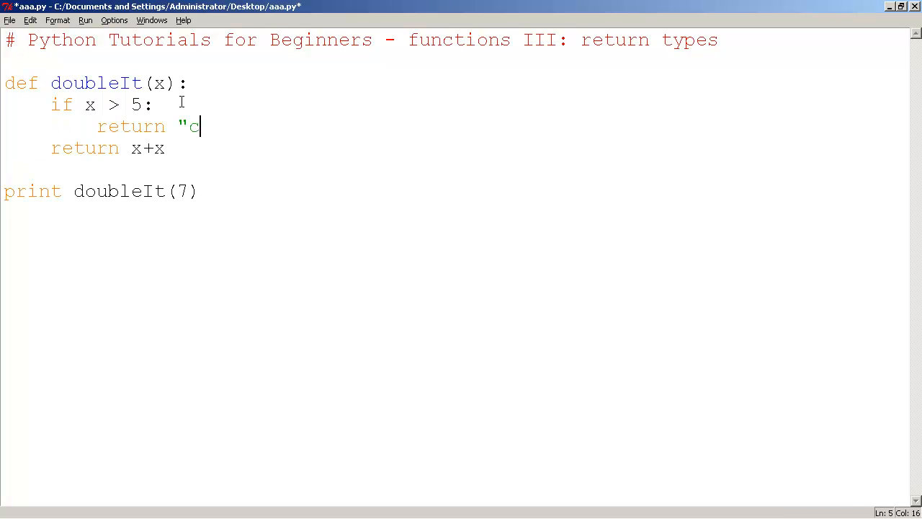
pyautogui.write('at"')
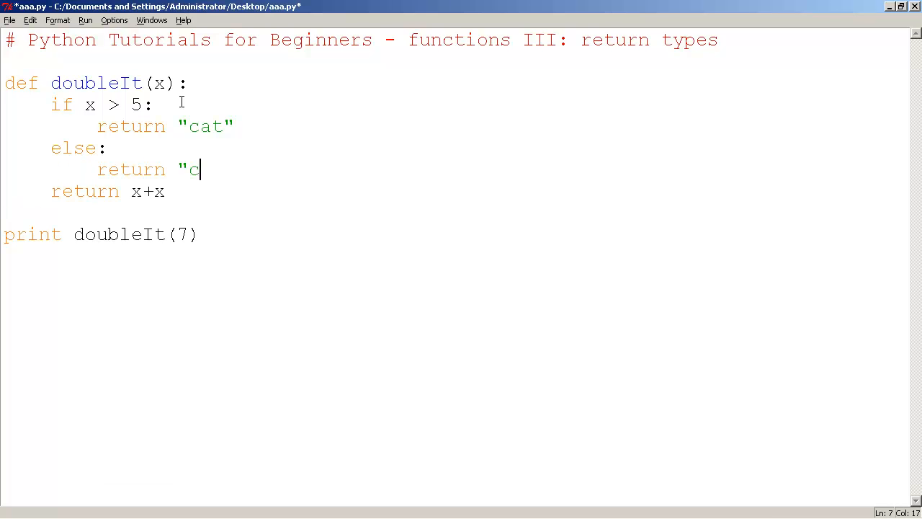
pyautogui.write('og"')
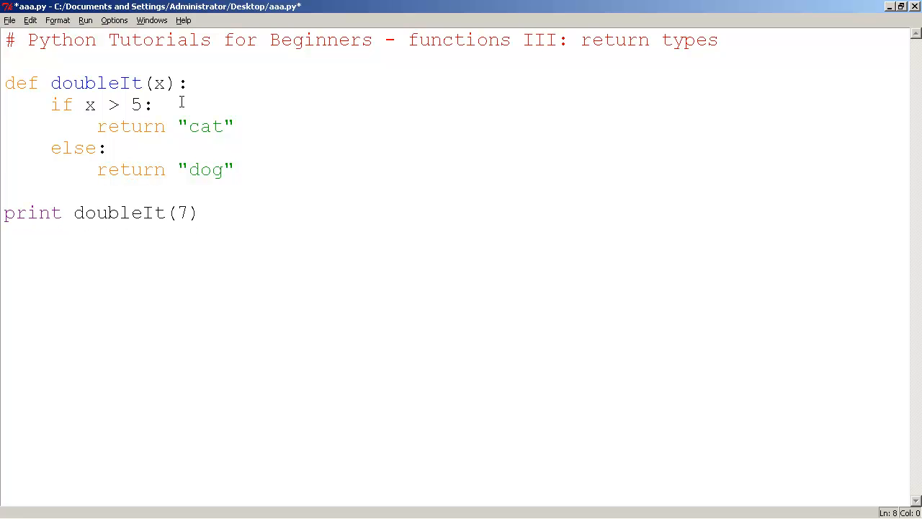
# Step: Rename doubleIt to aaa and change the print line's call to aaa(2)
pyautogui.click(27, 83)
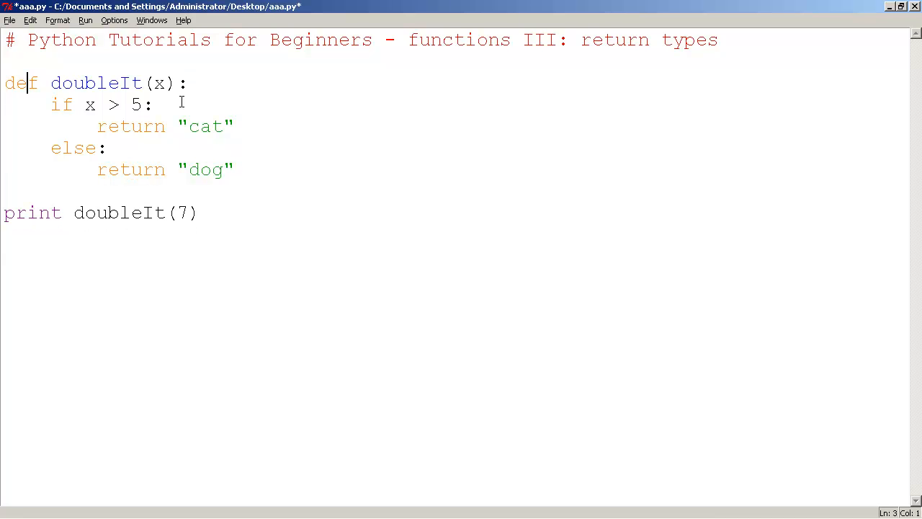
pyautogui.doubleClick(96, 83)
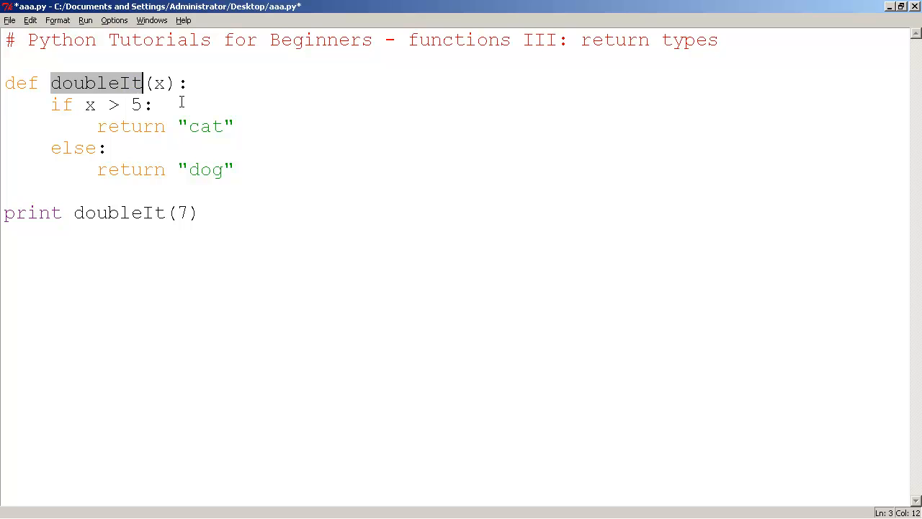
pyautogui.write('aaa')
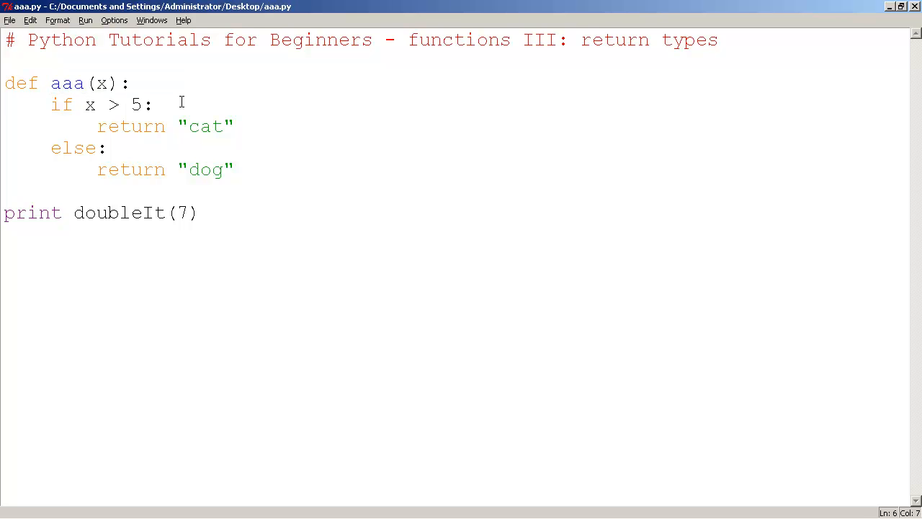
pyautogui.click(74, 212)
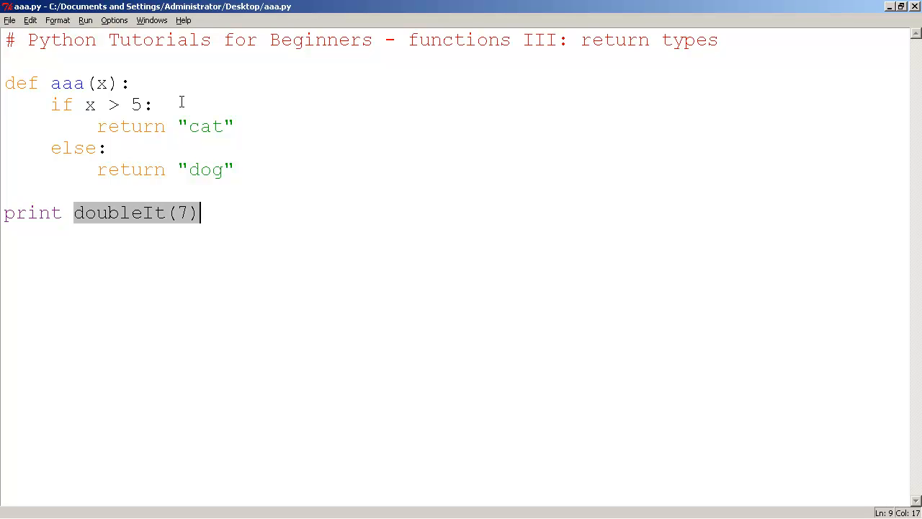
pyautogui.write('aaa(2')
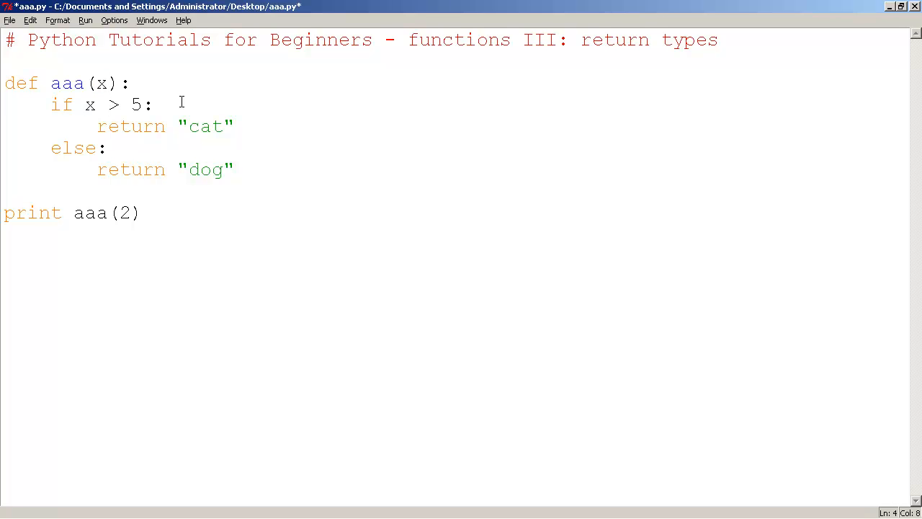
pyautogui.click(97, 104)
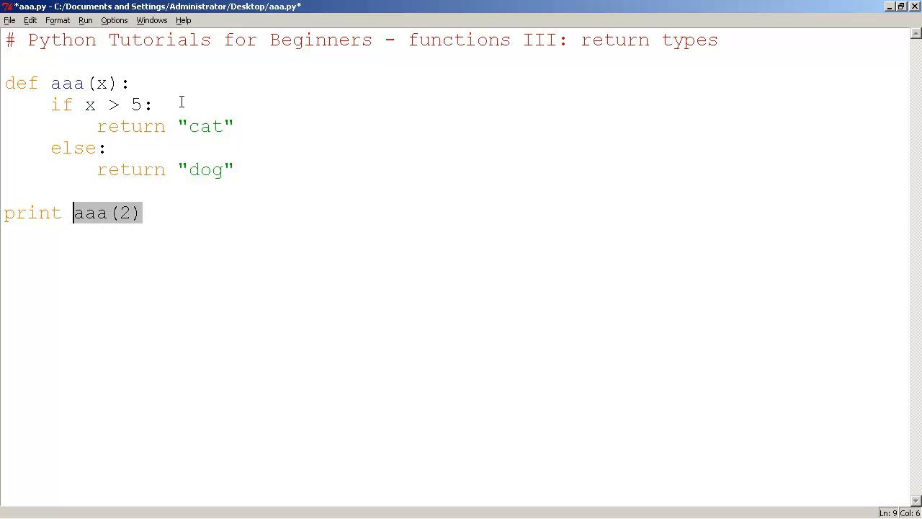
# Step: Temporarily replace the print call with "dog" and save the script
pyautogui.write('"d')
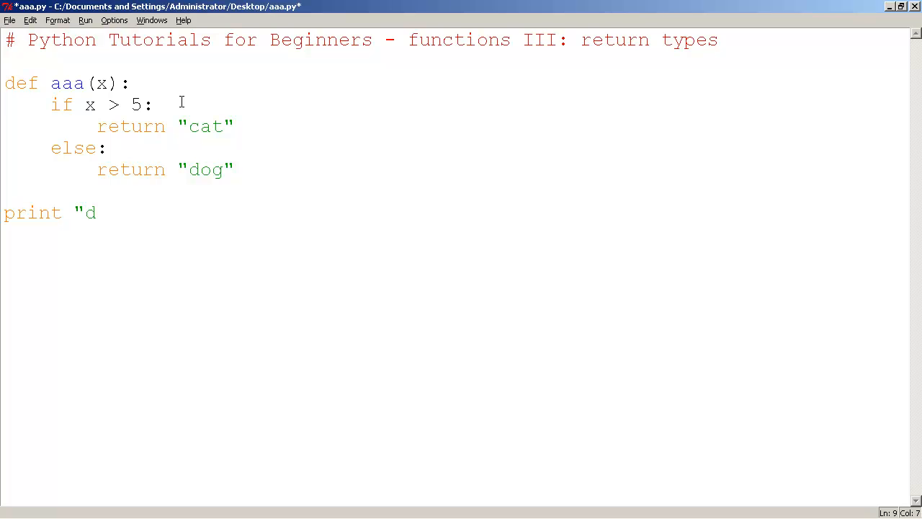
pyautogui.write('og"')
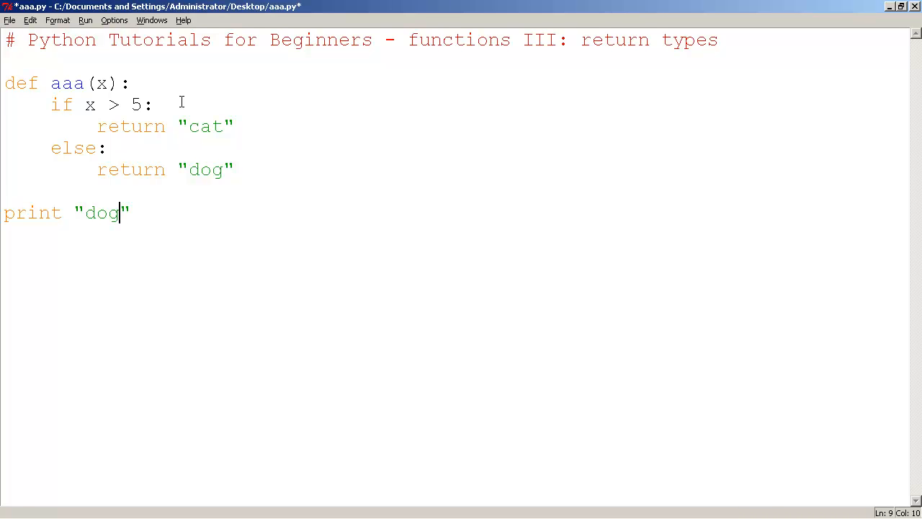
pyautogui.press('ctrl+s')
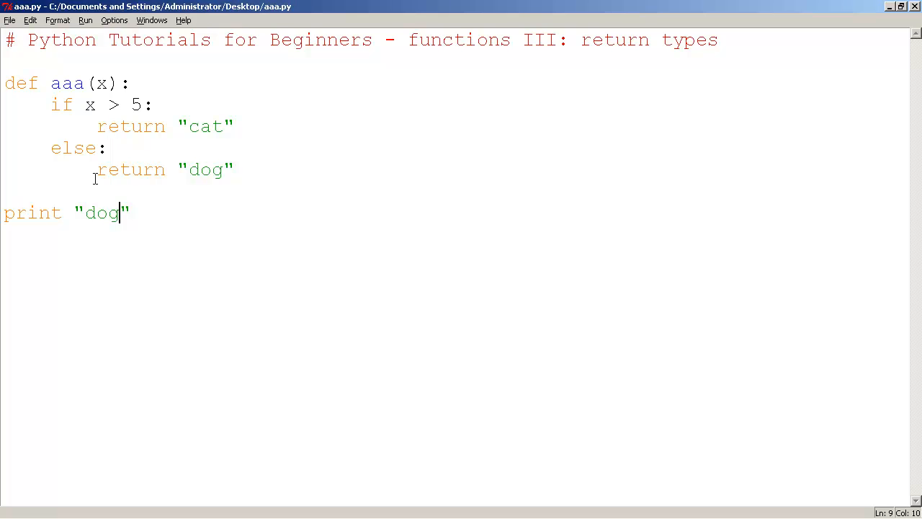
# Step: Open and close the Run menu, restore aaa(2), and press F5
pyautogui.click(85, 20)
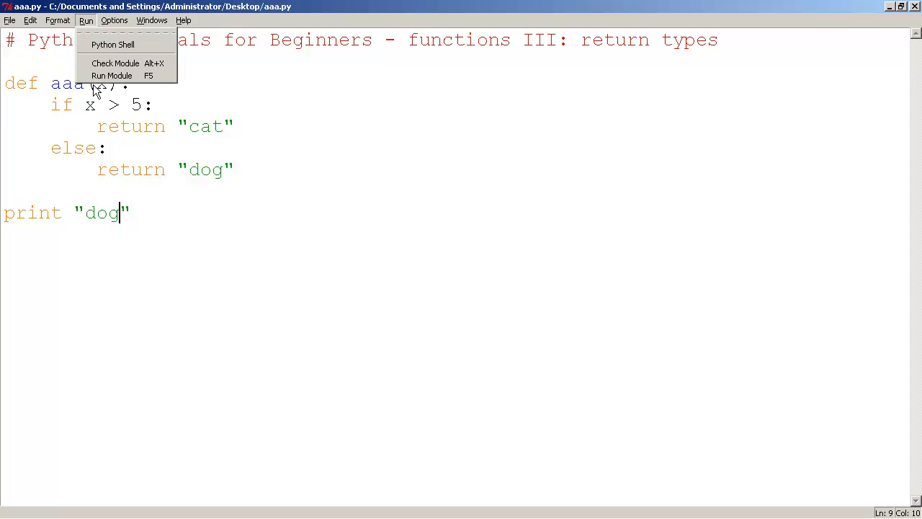
pyautogui.click(111, 76)
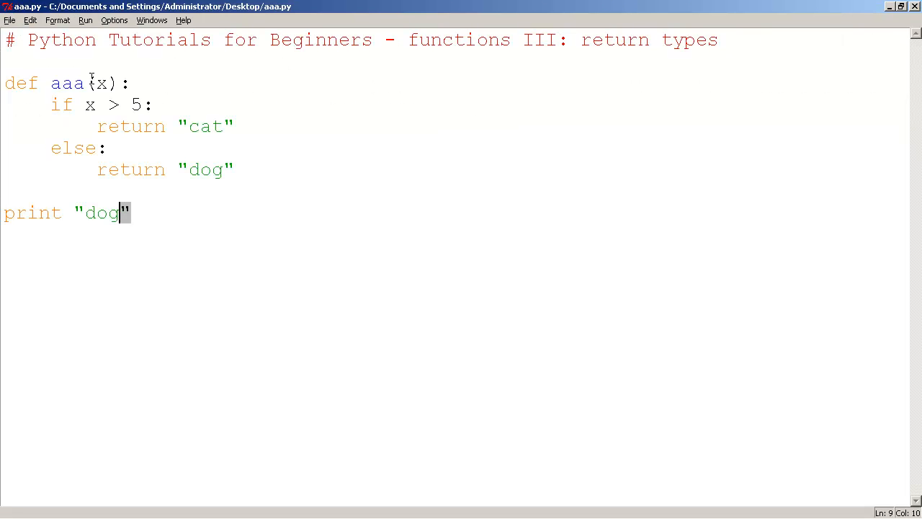
pyautogui.write('aaa(2)')
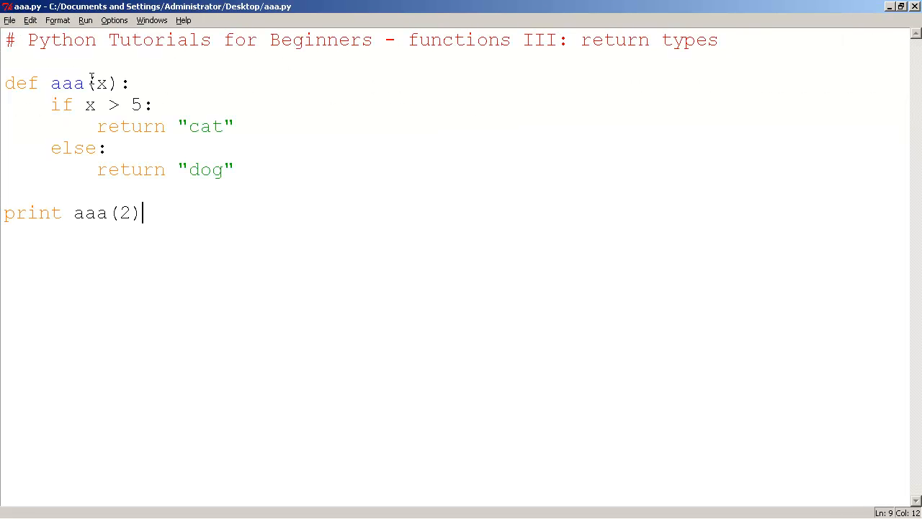
pyautogui.press('F5')
pyautogui.write('9')
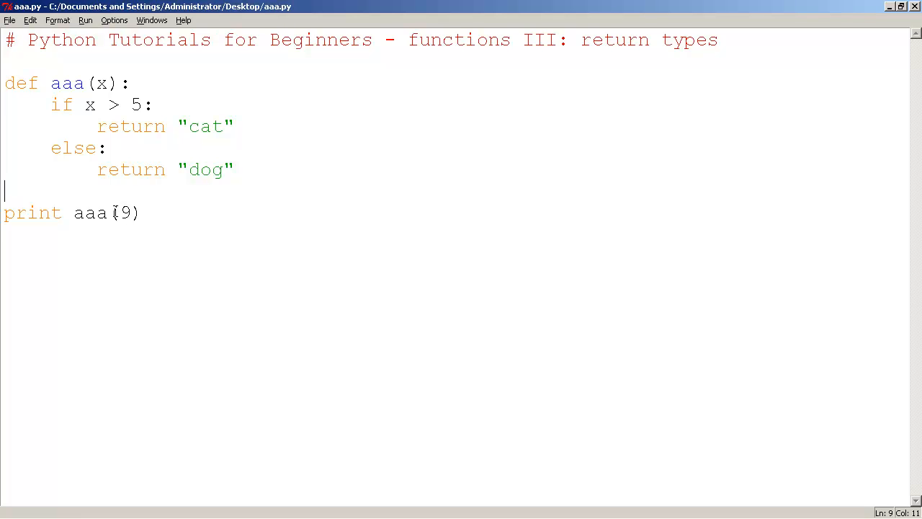
pyautogui.click(96, 84)
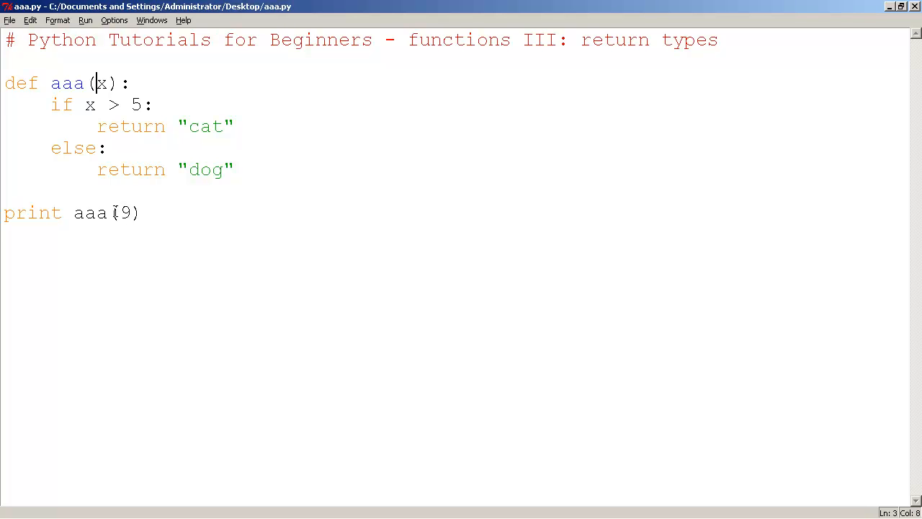
pyautogui.moveTo(84, 105); pyautogui.dragTo(142, 105)
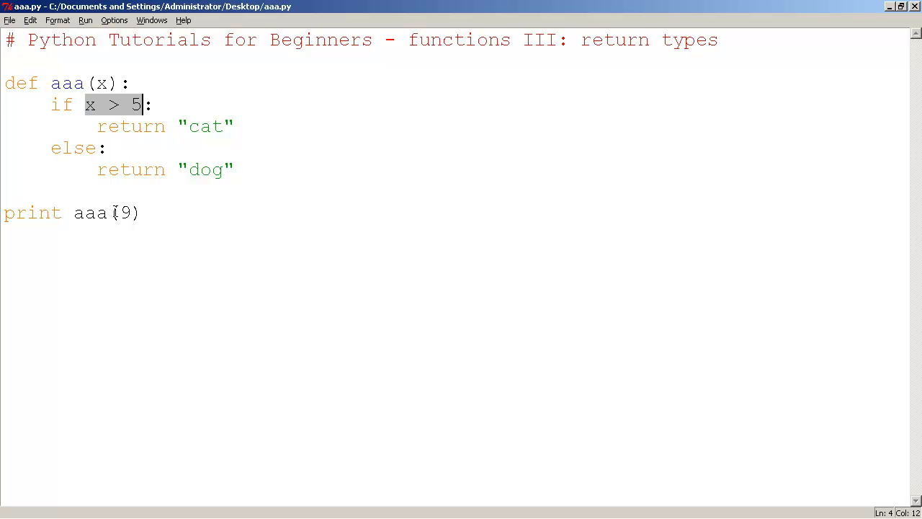
pyautogui.click(97, 126)
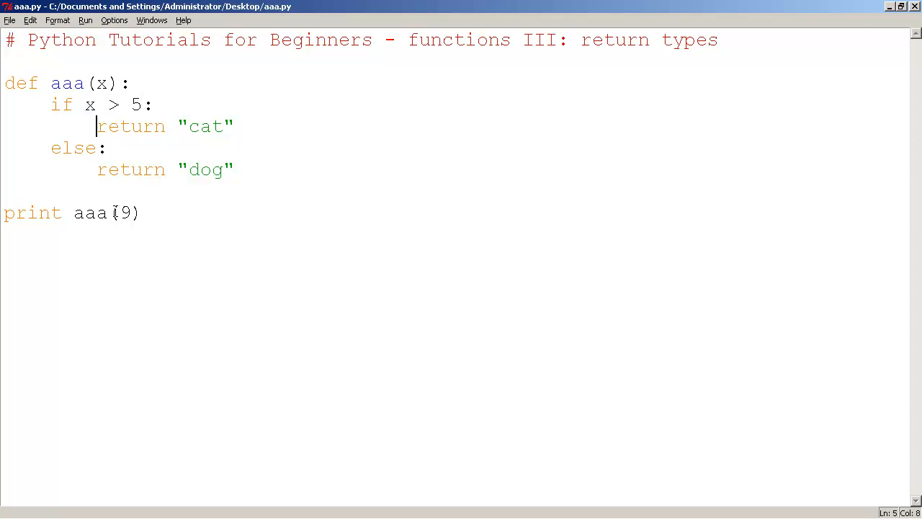
pyautogui.click(85, 19)
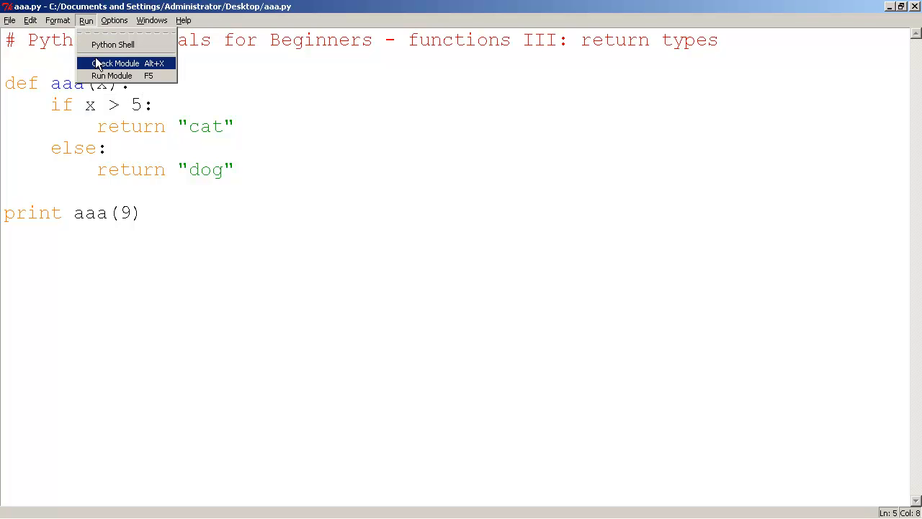
pyautogui.click(112, 75)
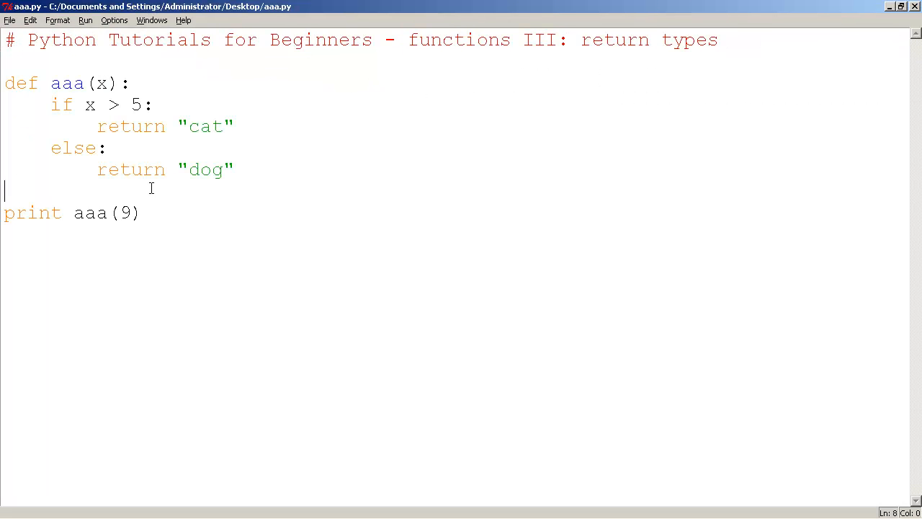
pyautogui.doubleClick(66, 83)
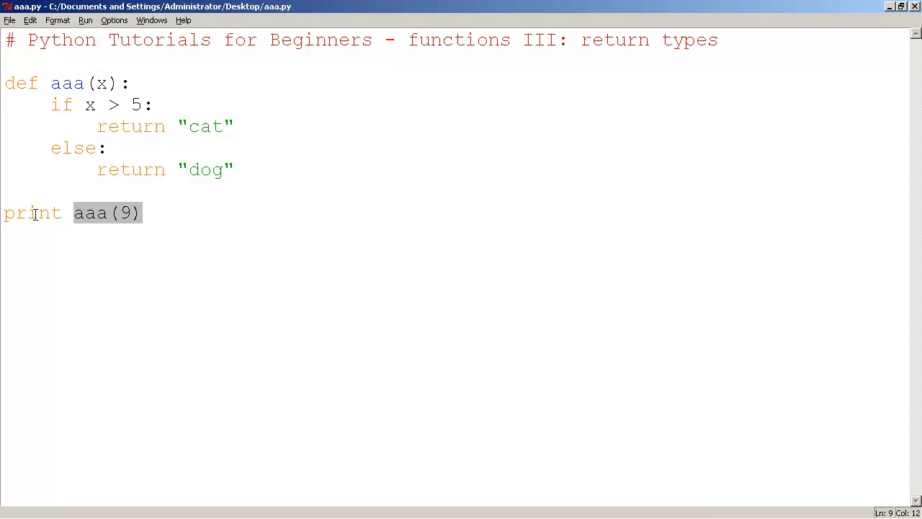
pyautogui.click(29, 213)
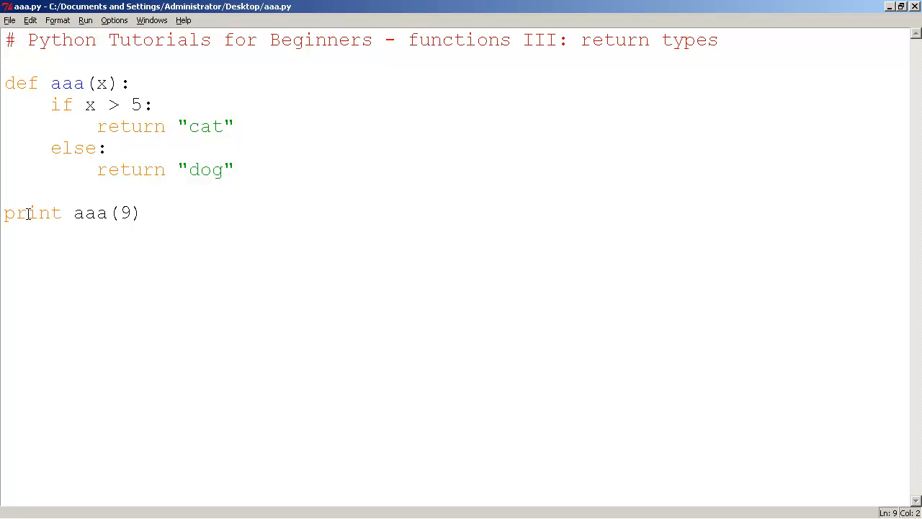